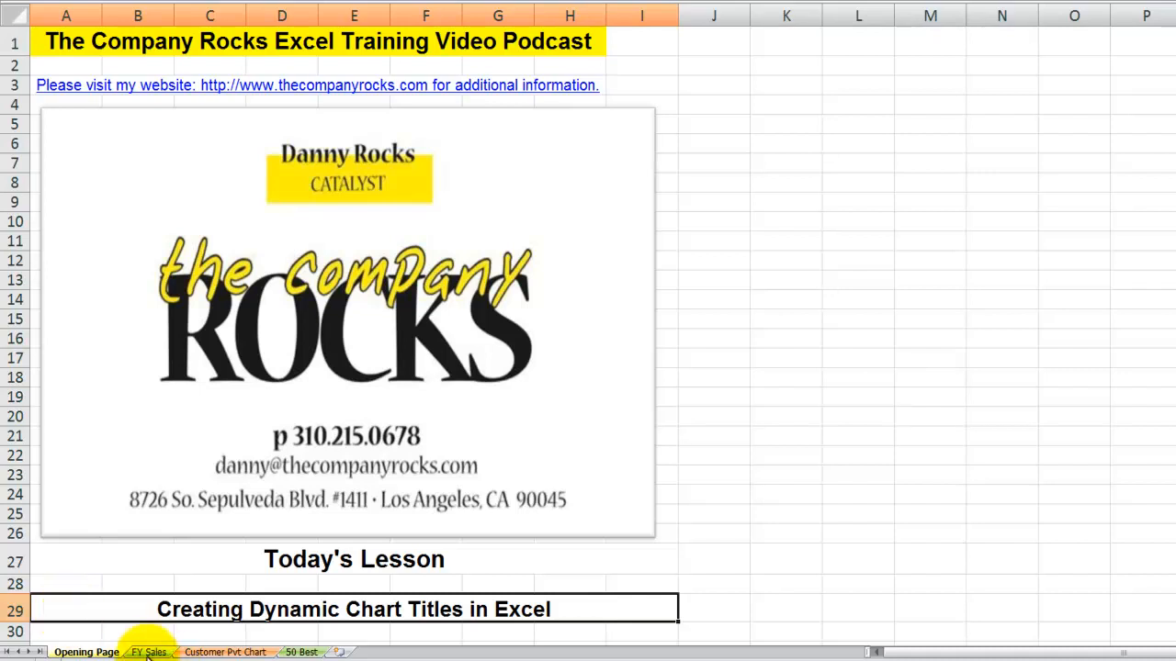
Step: On the FY Sales sheet, set the Fiscal Year report filter to 2007
click(147, 652)
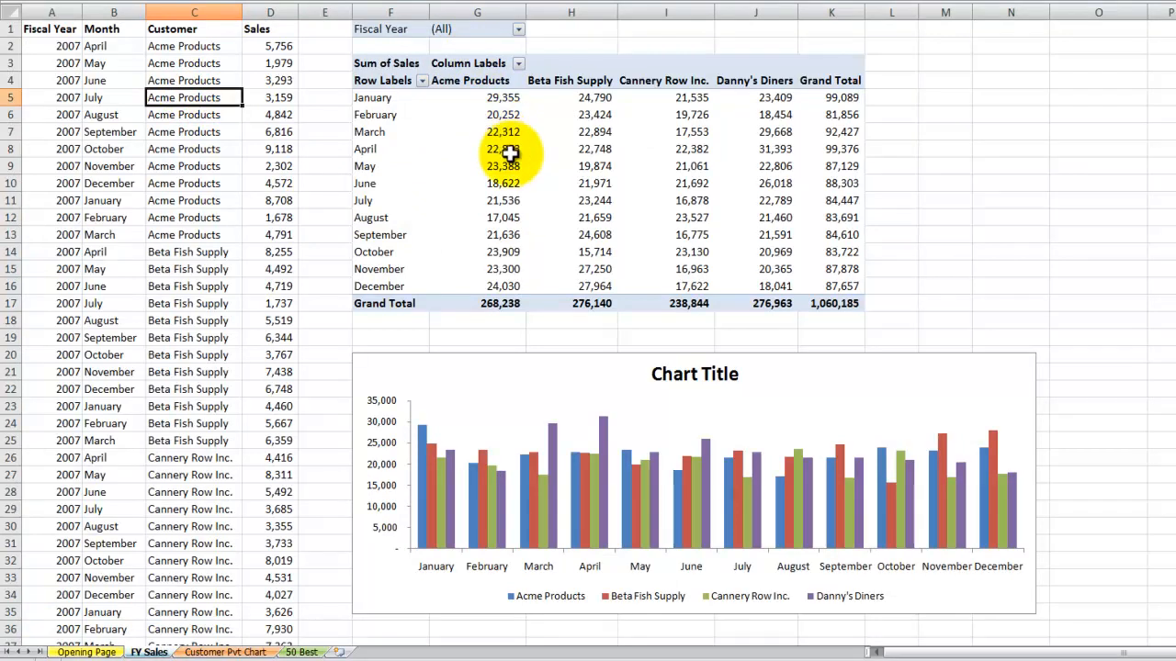
click(518, 29)
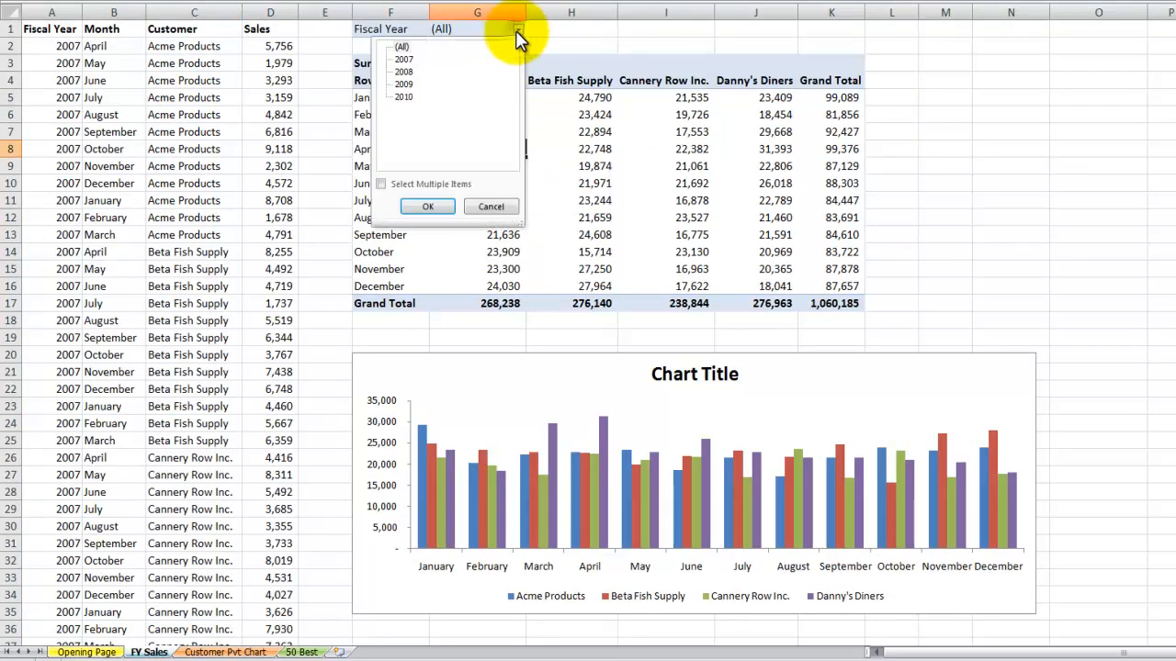
mouse_move(548, 162)
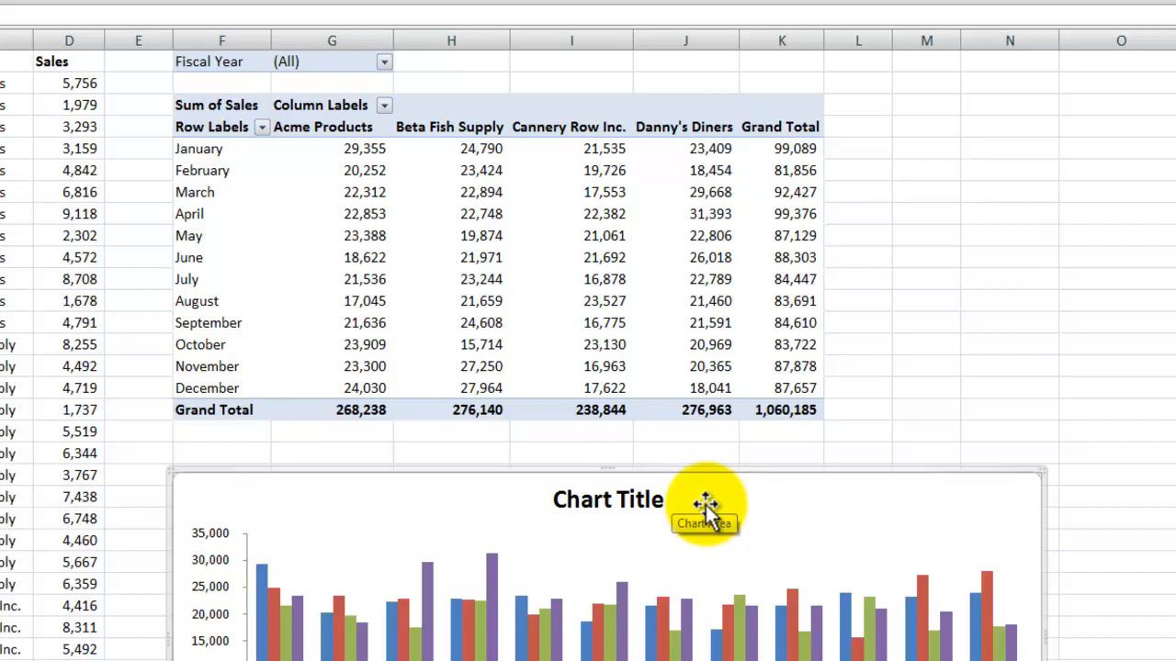
mouse_move(384, 63)
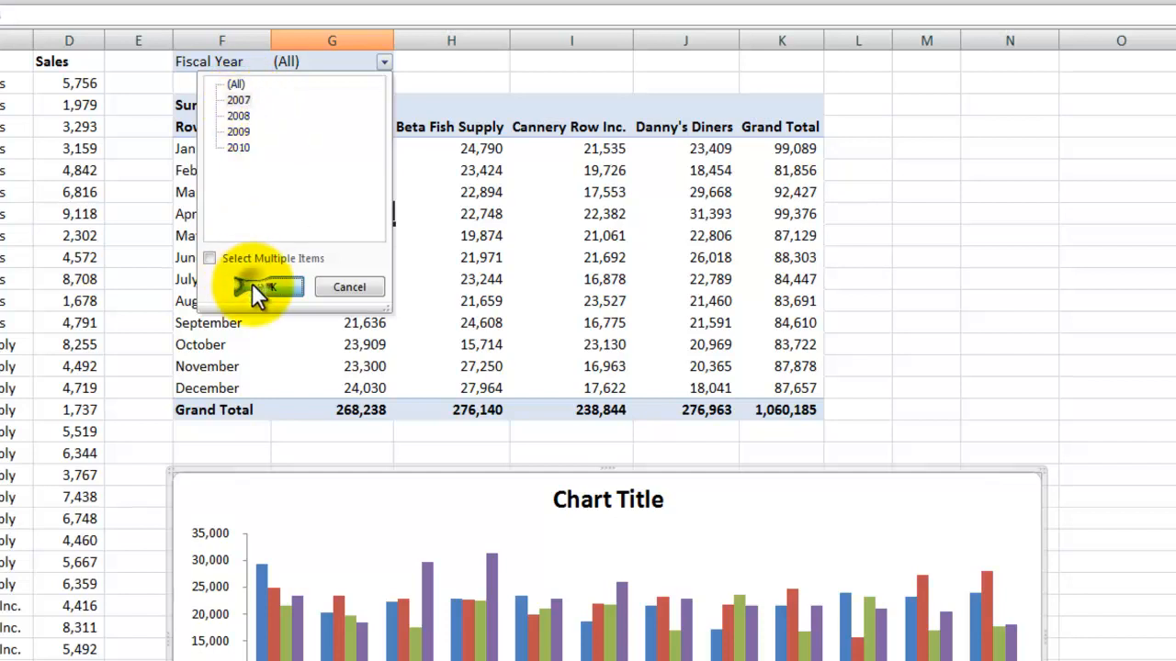
click(266, 286)
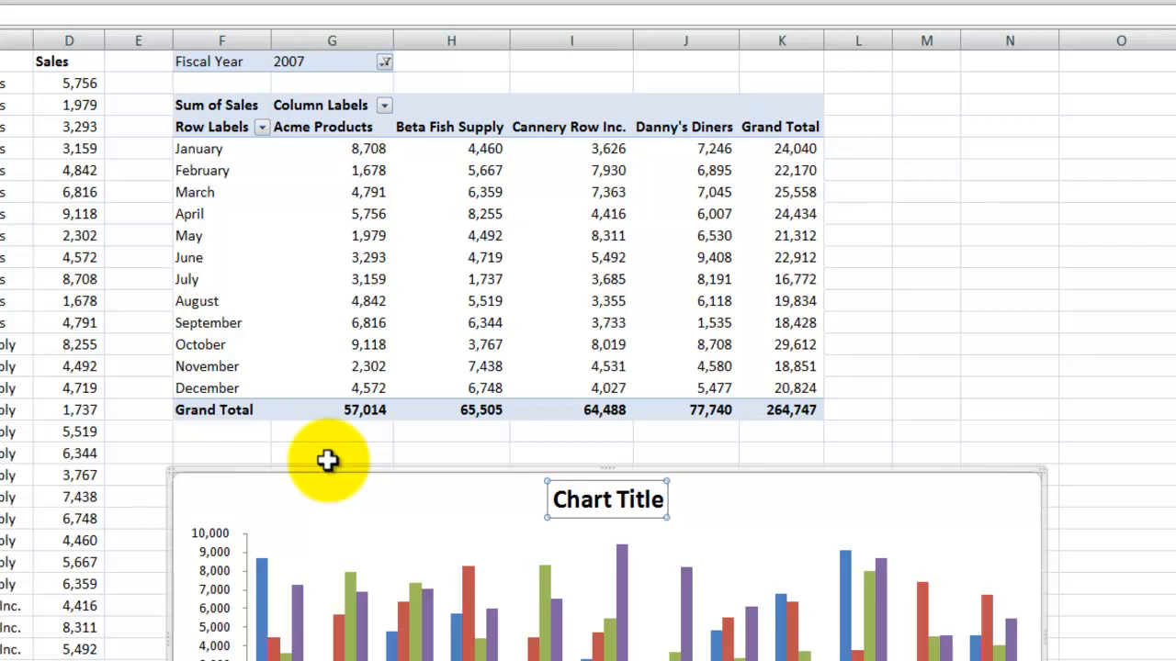
mouse_move(397, 469)
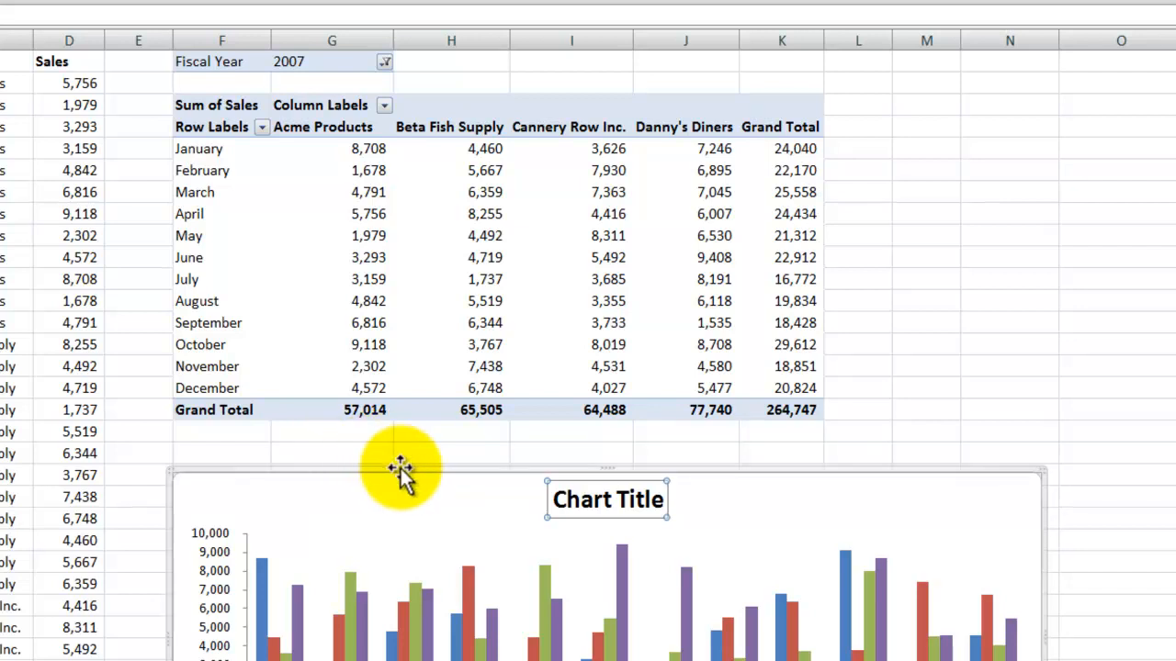
mouse_move(926, 65)
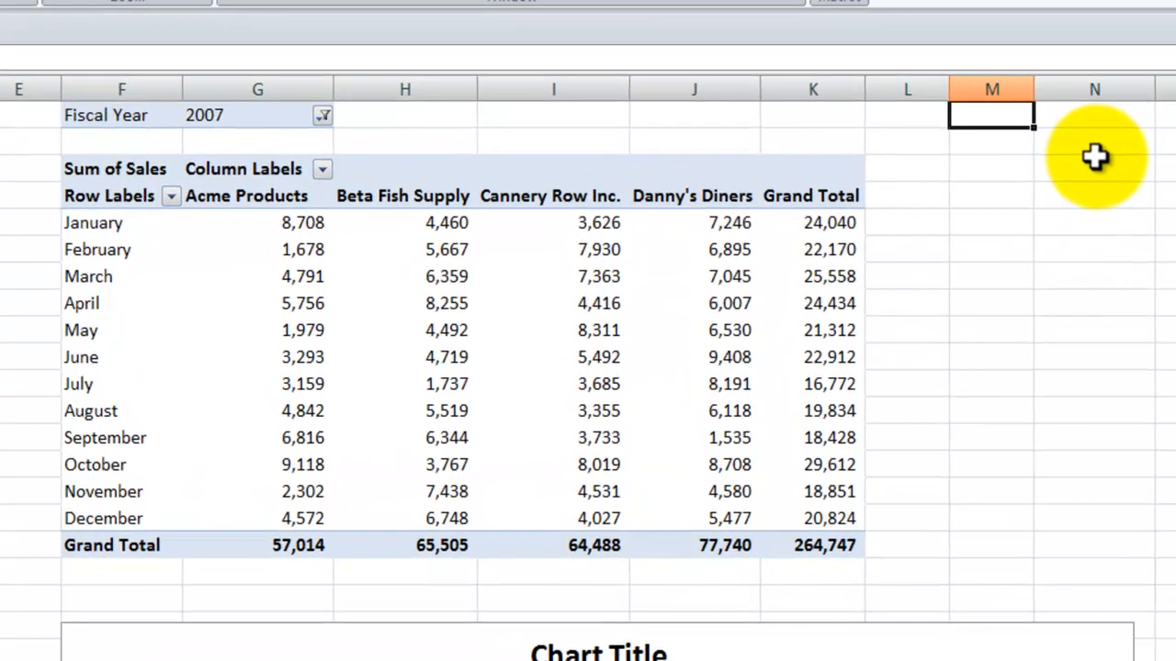
Step: Begin the M1 formula as ="Sales for the FY "& ready to append the year
text(=")
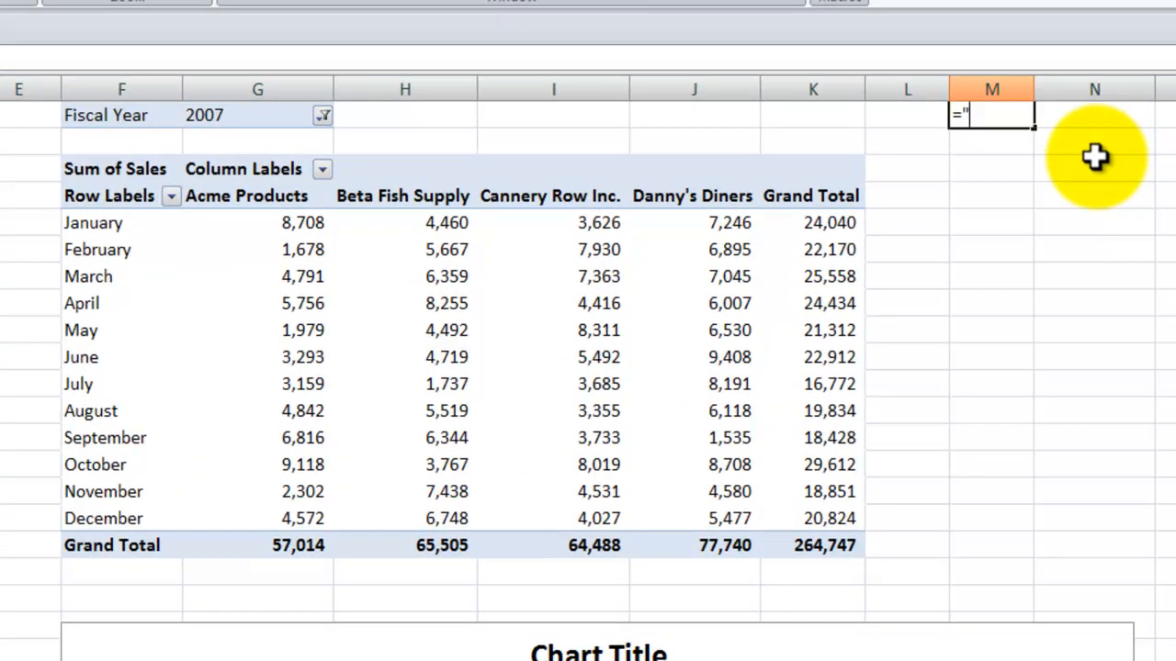
text(S)
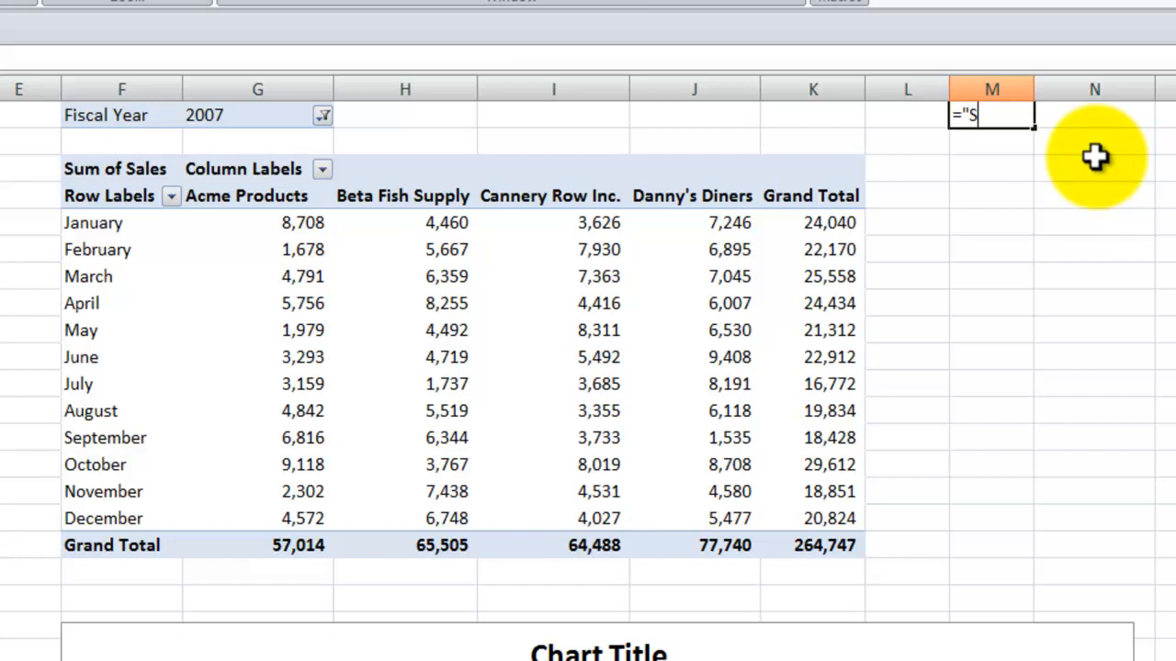
text(ales for)
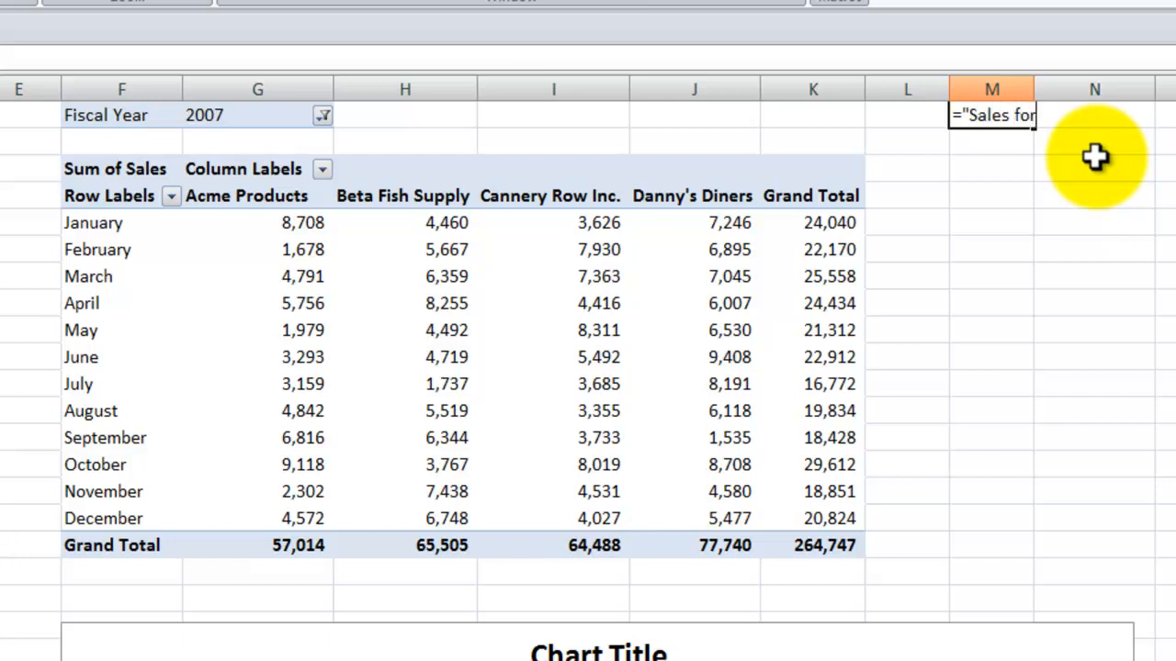
text(the FY)
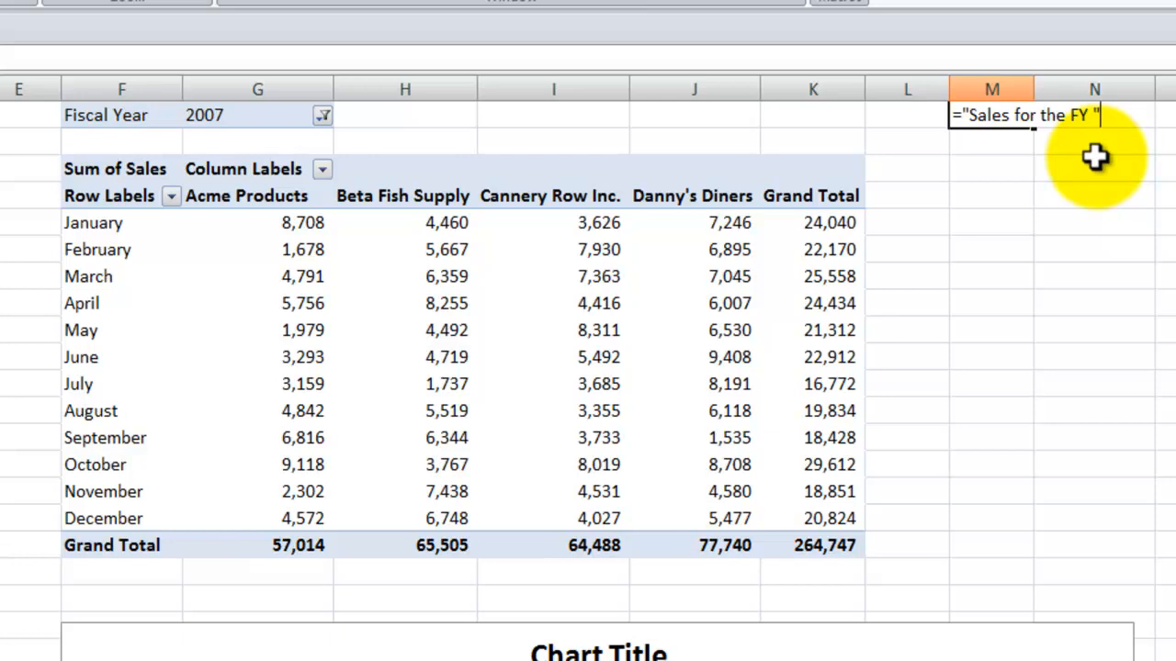
text(&)
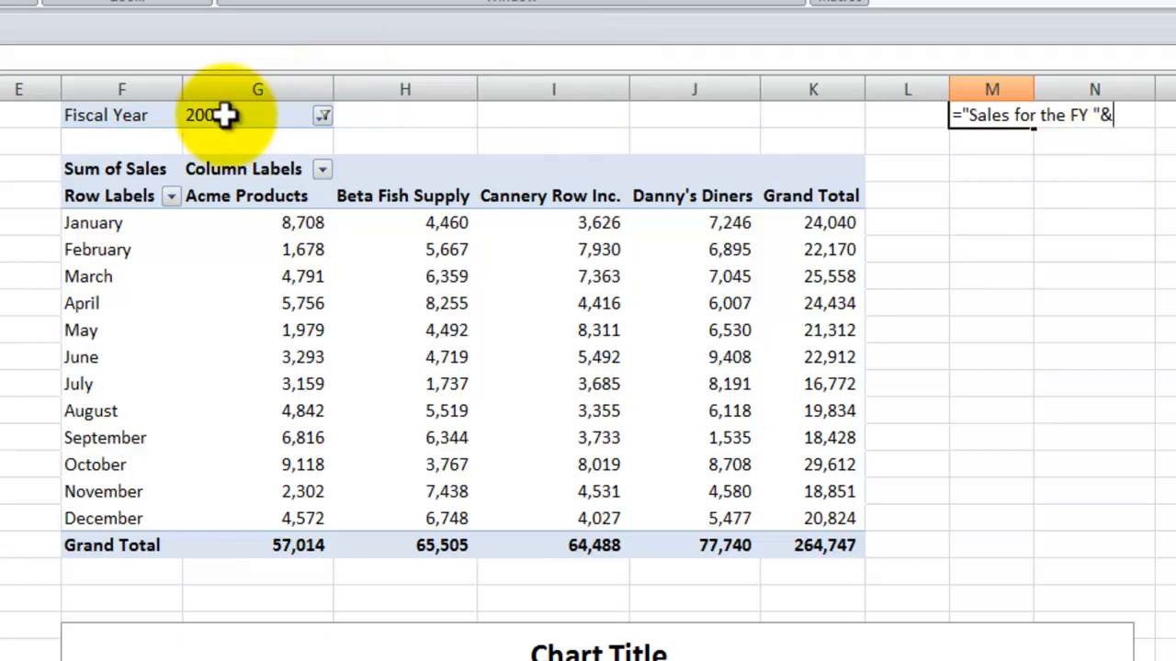
Step: Finish the M1 formula with the G1 fiscal year, link the chart title to M1 and filter to 2008
click(257, 114)
text(=)
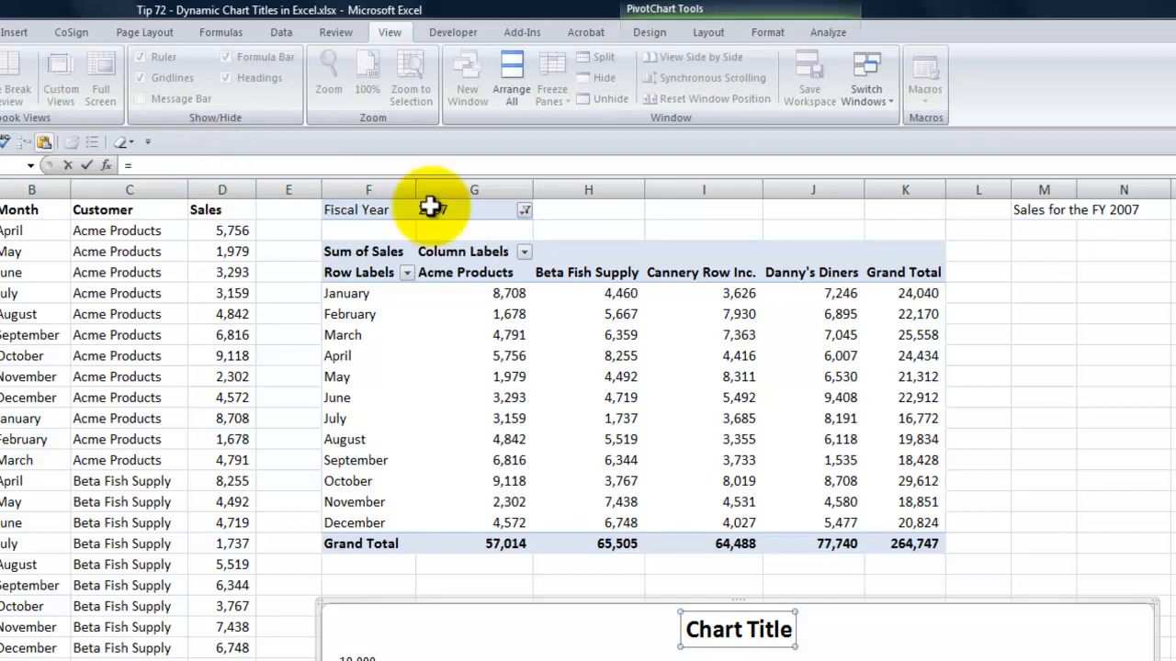
click(1043, 210)
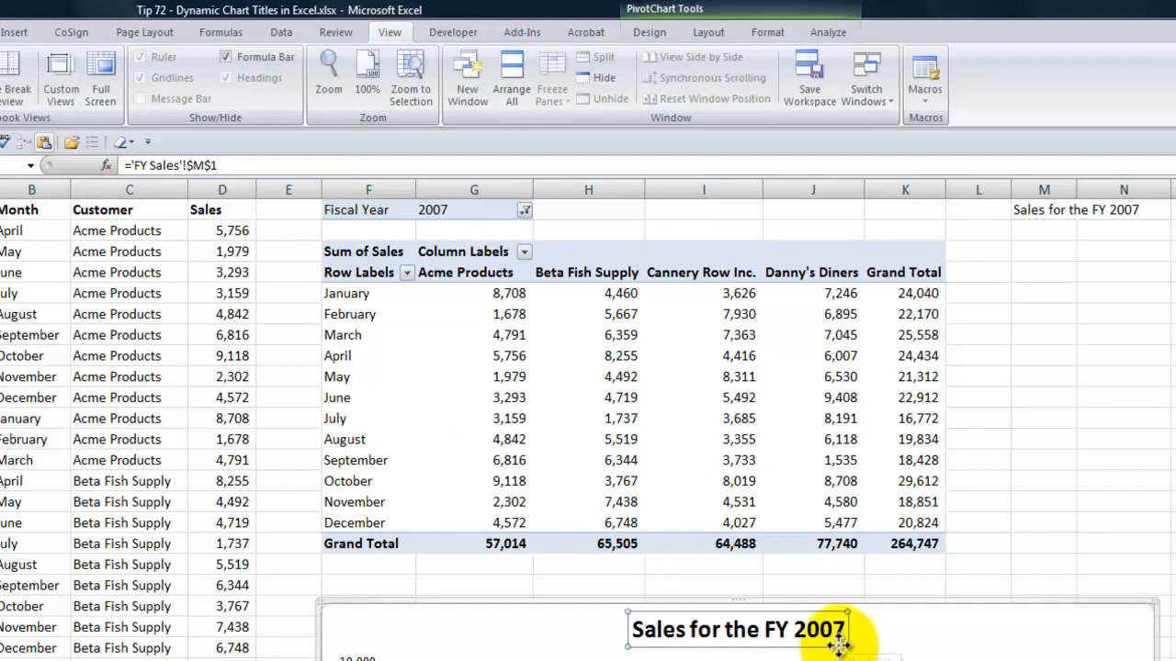
click(526, 209)
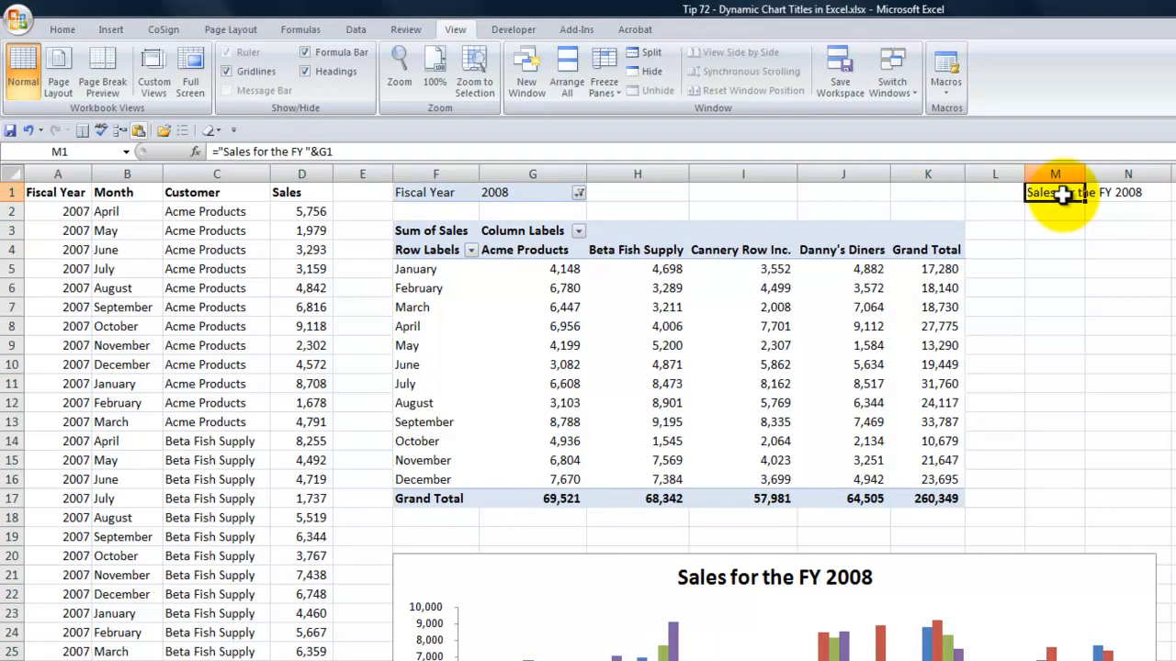
mouse_move(198, 30)
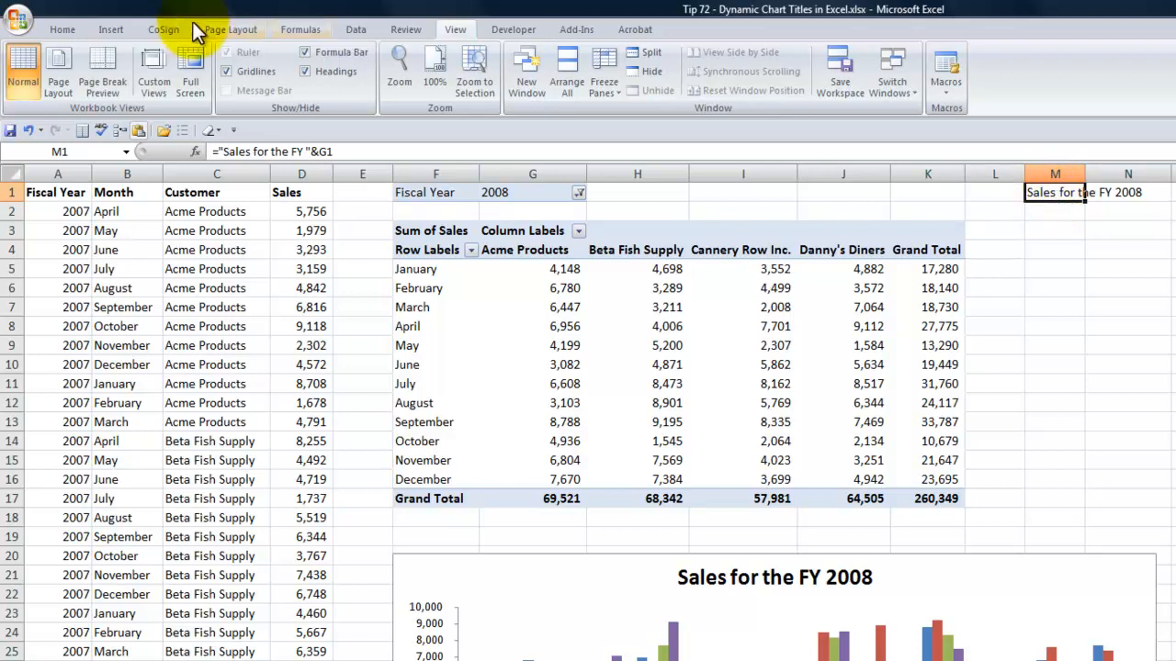
Step: Set M1's font colour to white so the helper text disappears on the sheet
click(62, 30)
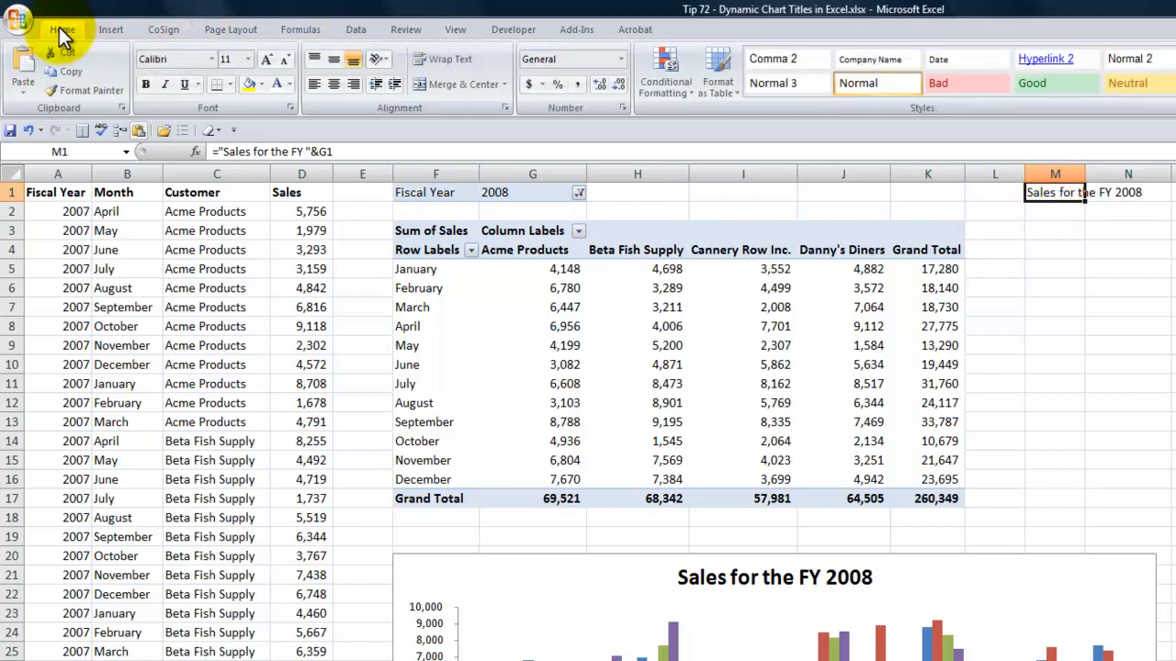
mouse_move(202, 110)
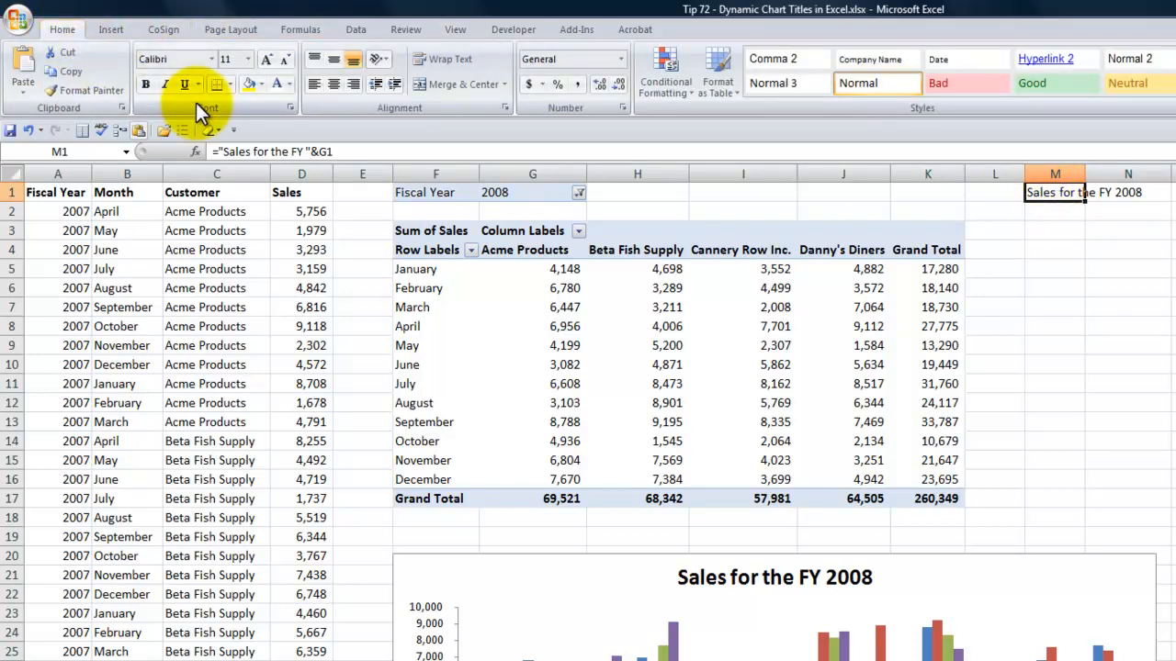
click(290, 85)
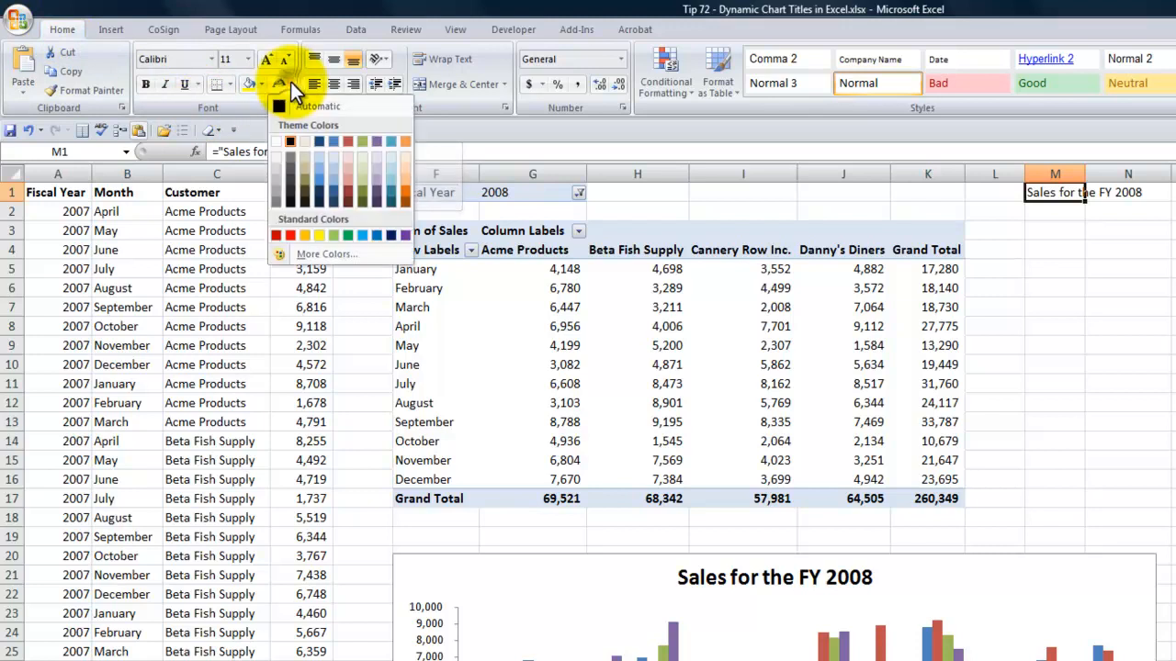
mouse_move(279, 146)
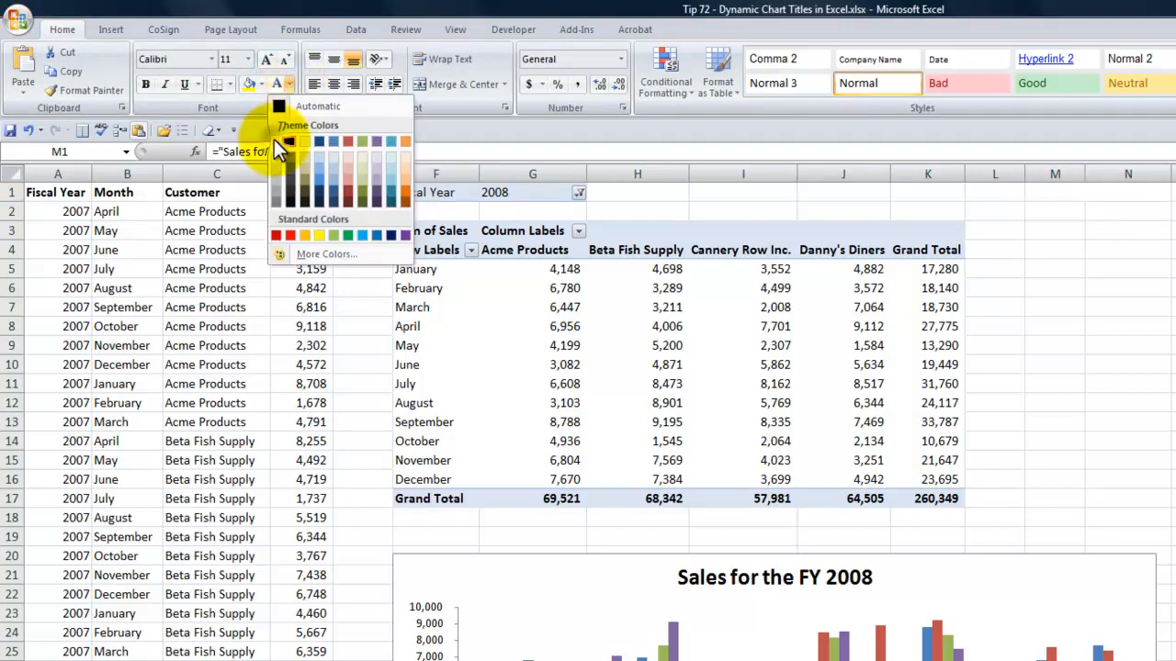
click(1055, 192)
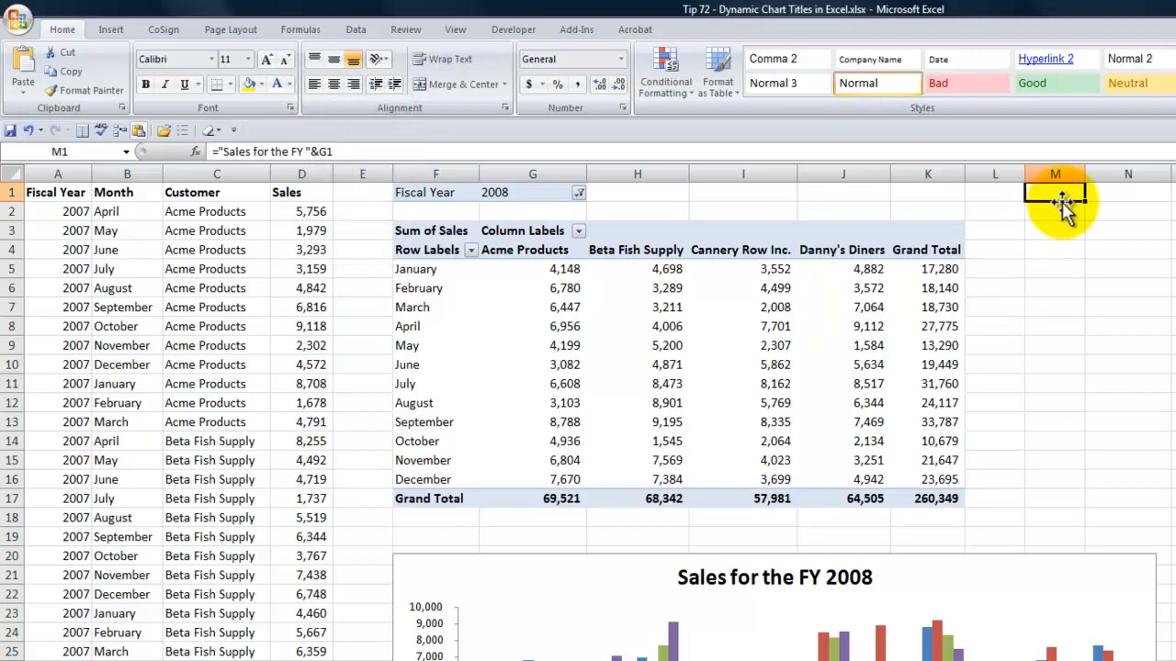
mouse_move(451, 121)
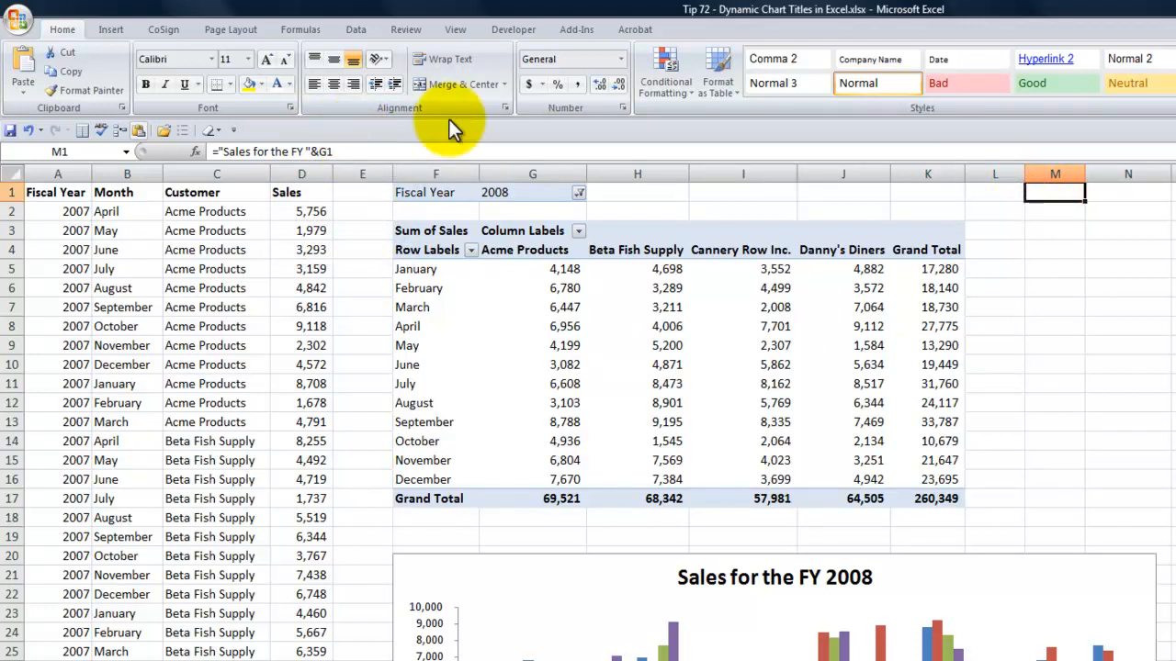
mouse_move(459, 284)
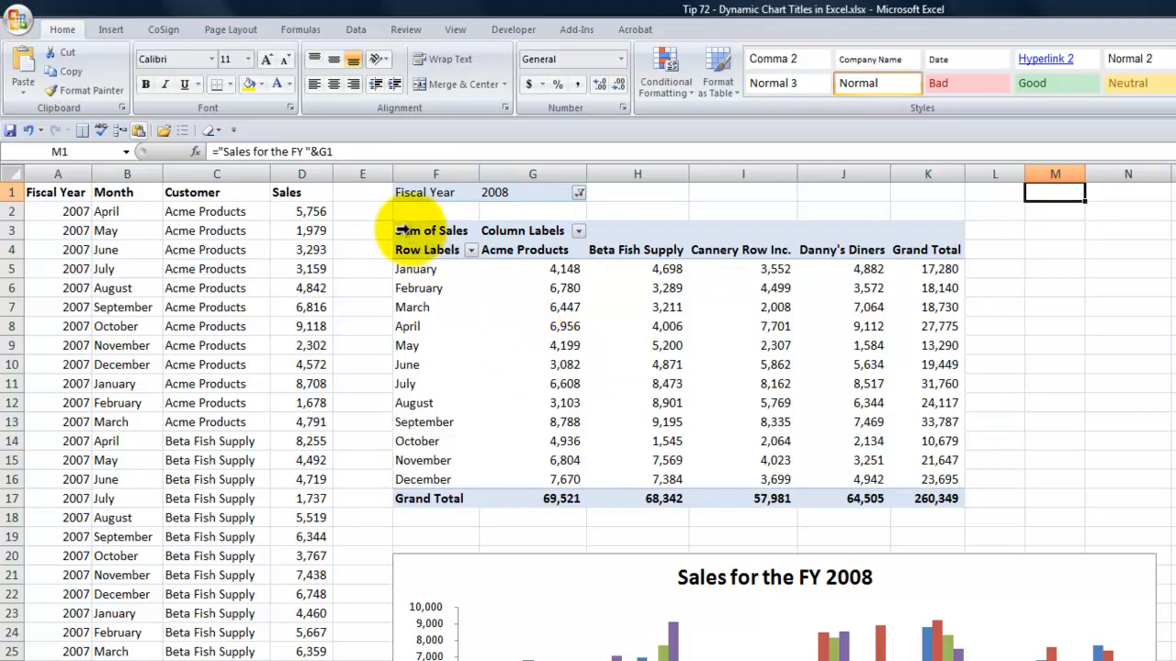
mouse_move(602, 235)
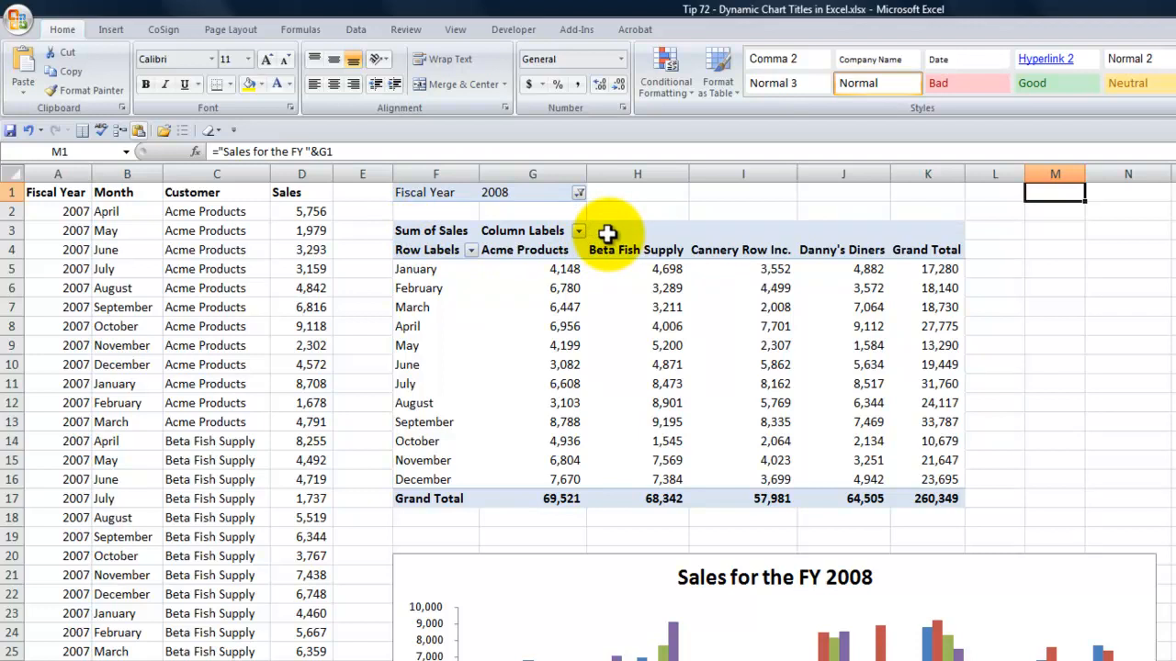
mouse_move(561, 346)
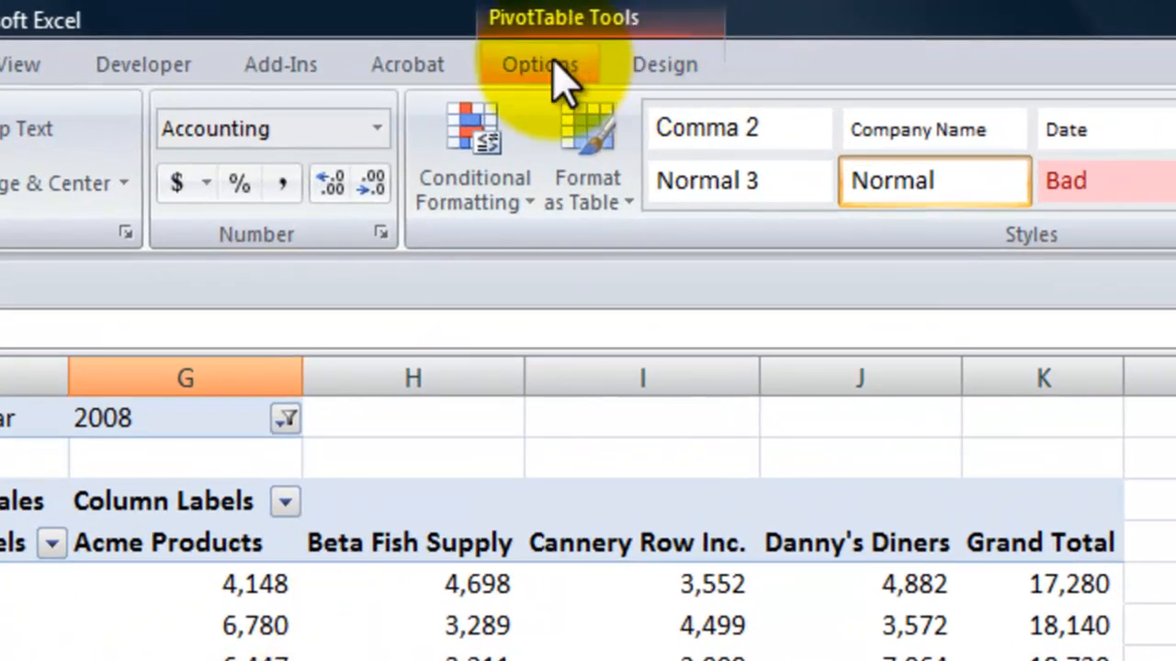
Step: Select the entire pivot table via PivotTable Tools Options to resize its columns
click(540, 64)
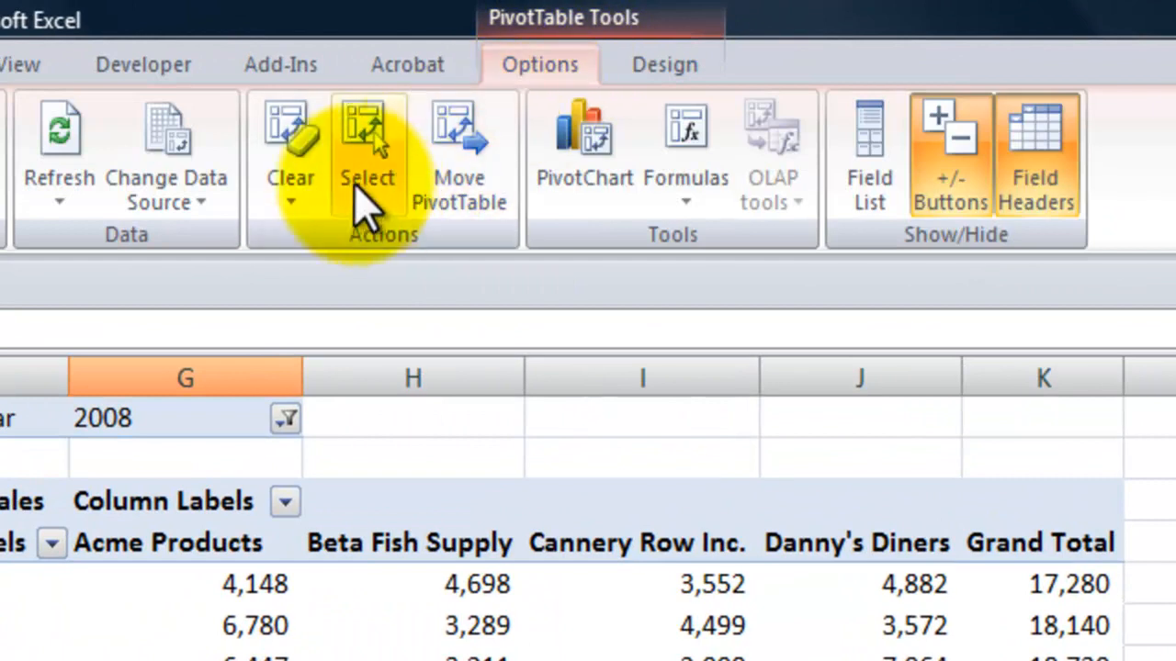
click(367, 165)
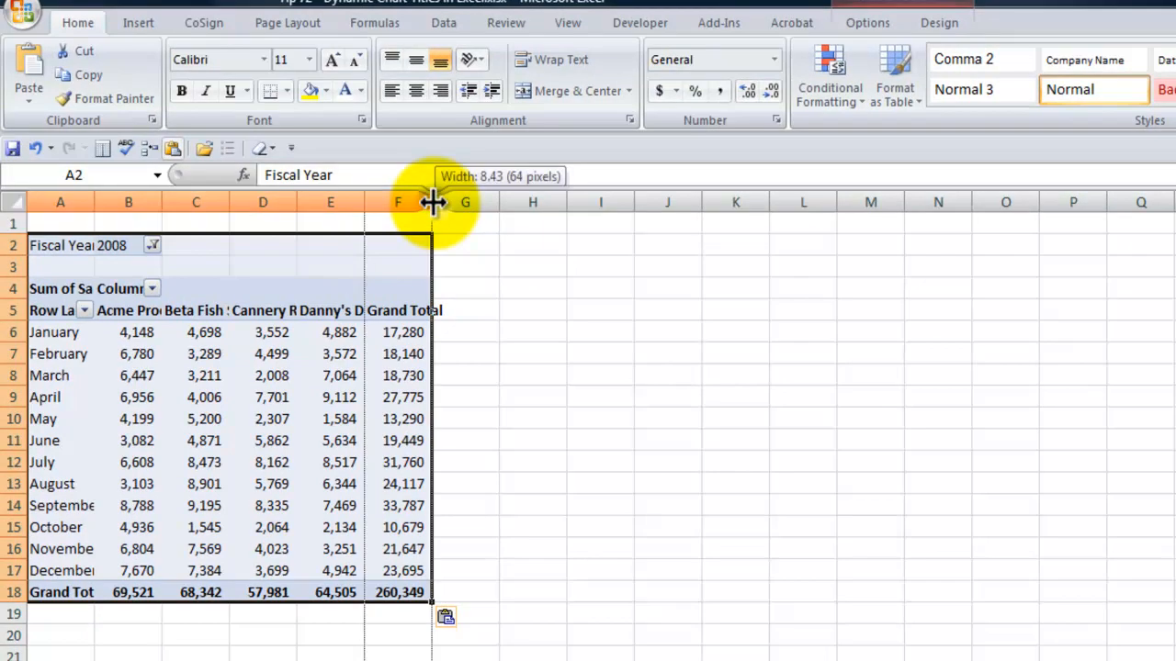
Step: Move Fiscal Year to Column Labels and Customer to Report Filter in the field list
click(331, 353)
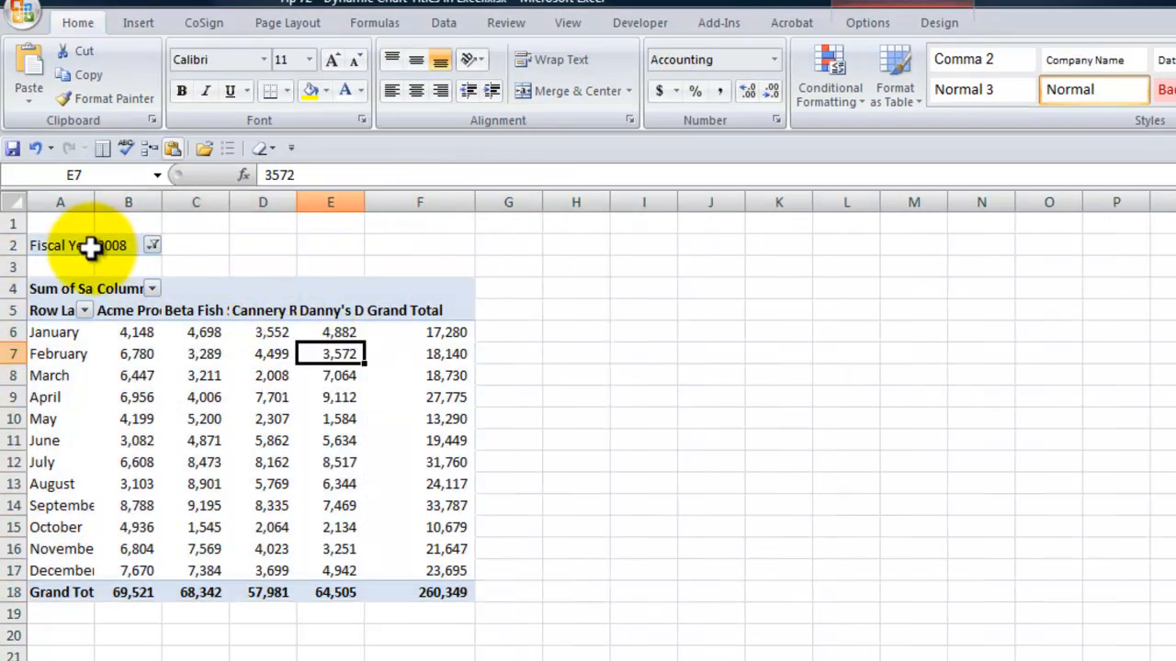
mouse_move(90, 246)
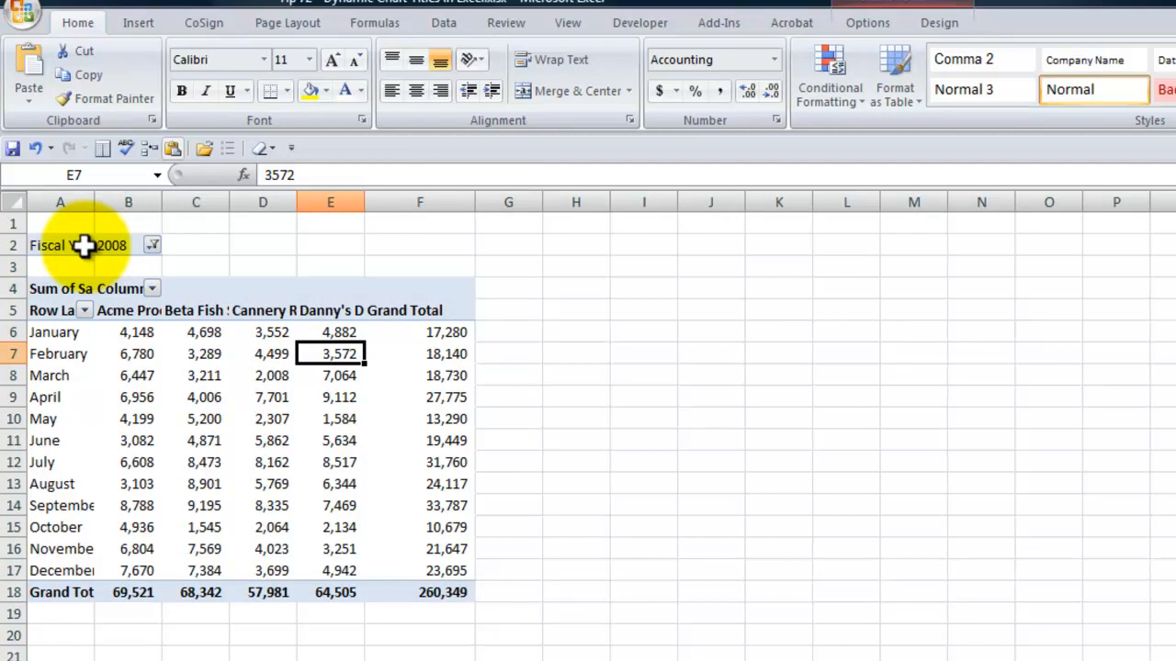
mouse_move(162, 380)
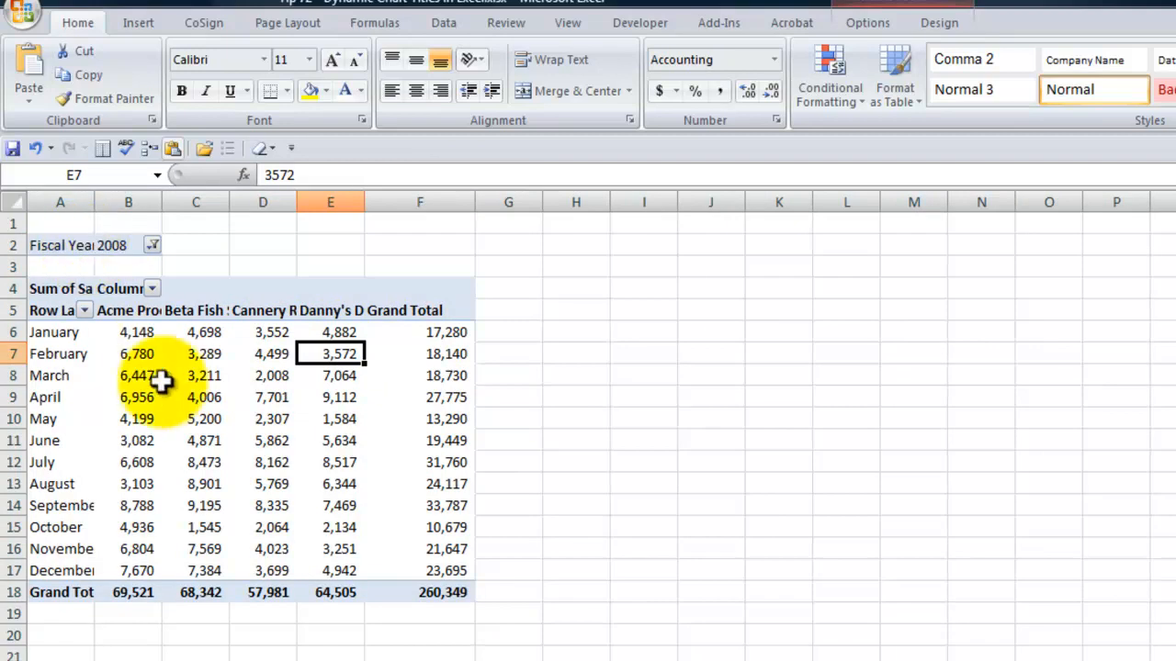
click(195, 397)
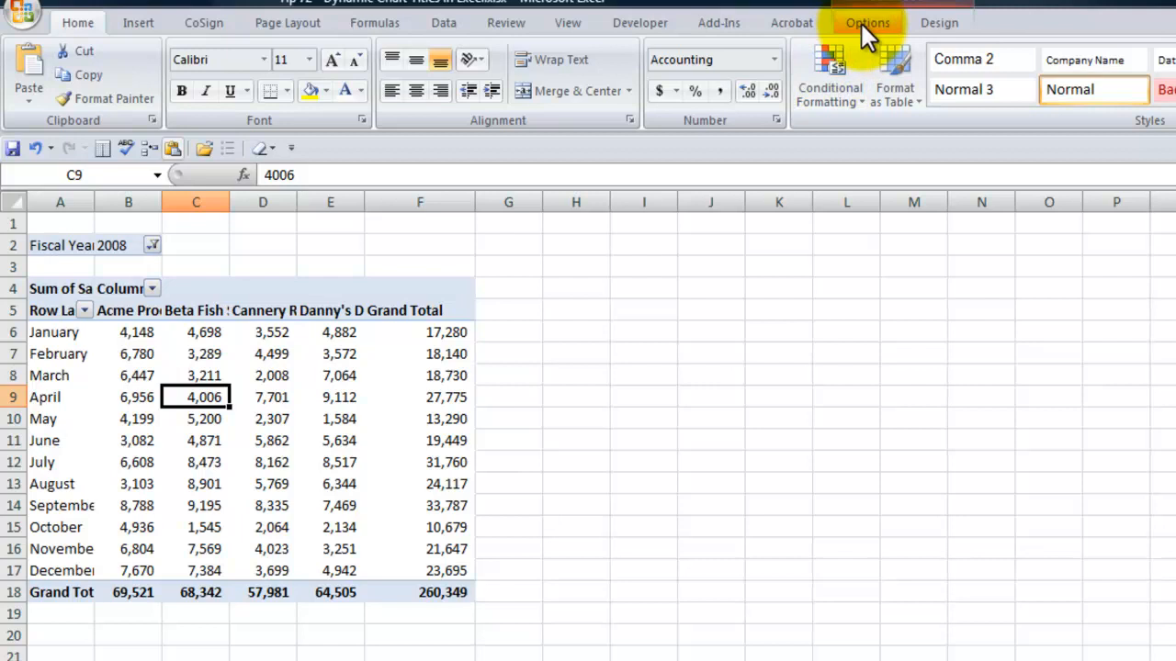
click(867, 22)
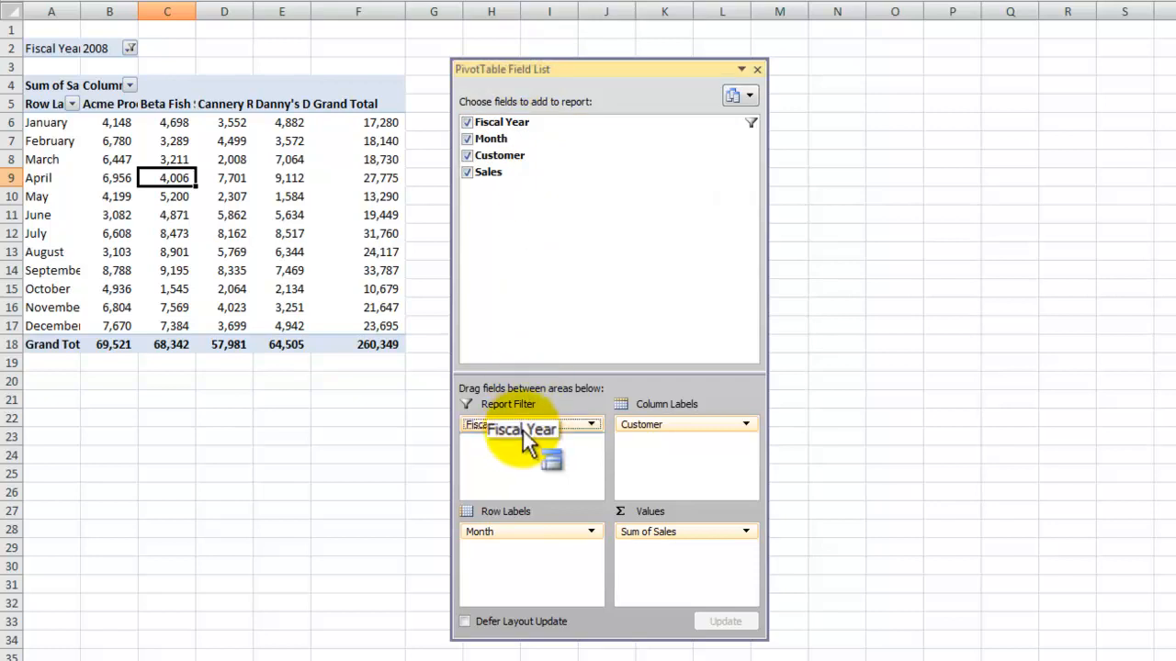
drag(531, 425, 683, 441)
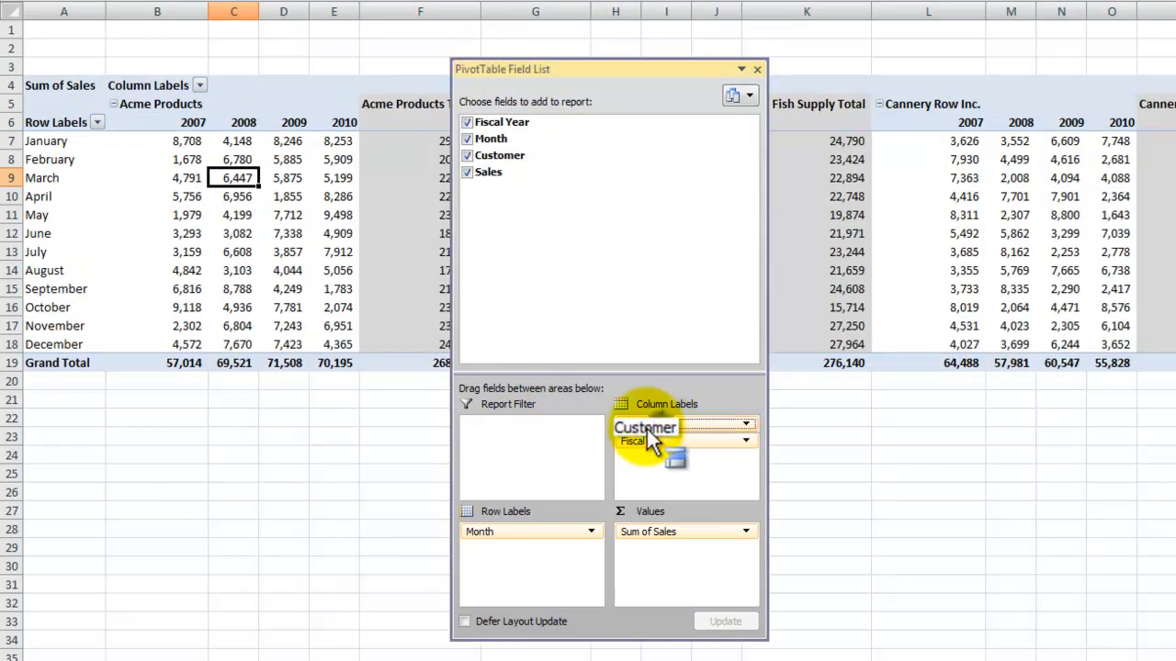
drag(644, 428, 504, 424)
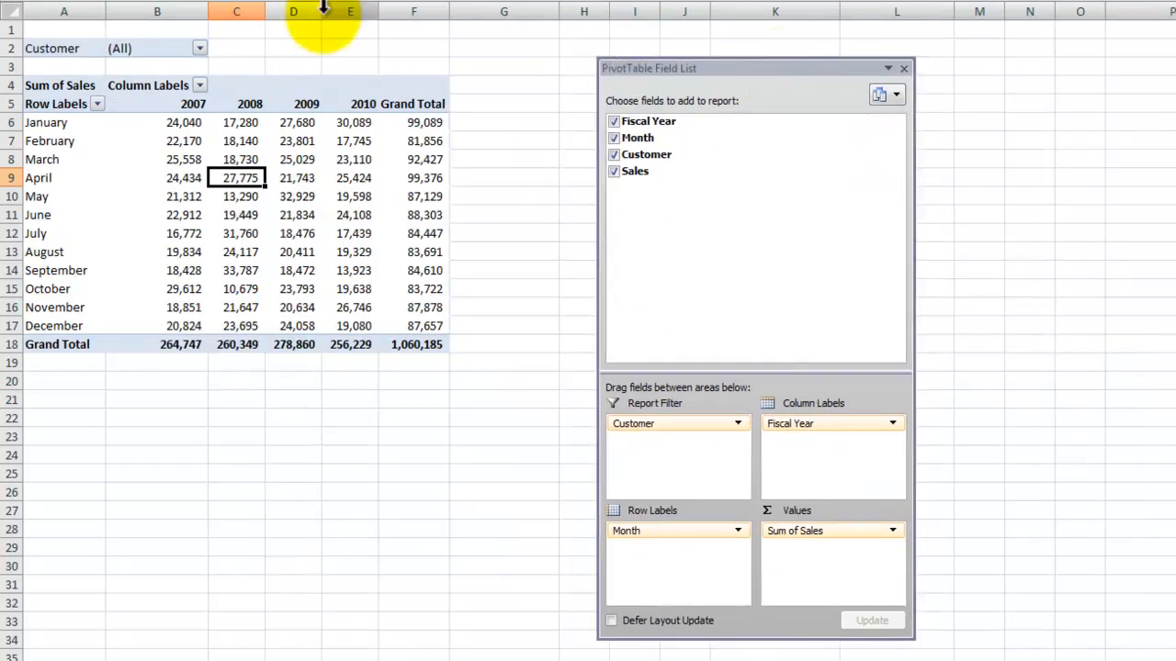
Step: Check the Customer filter dropdown, close the field list and reactivate the pivot table
click(199, 48)
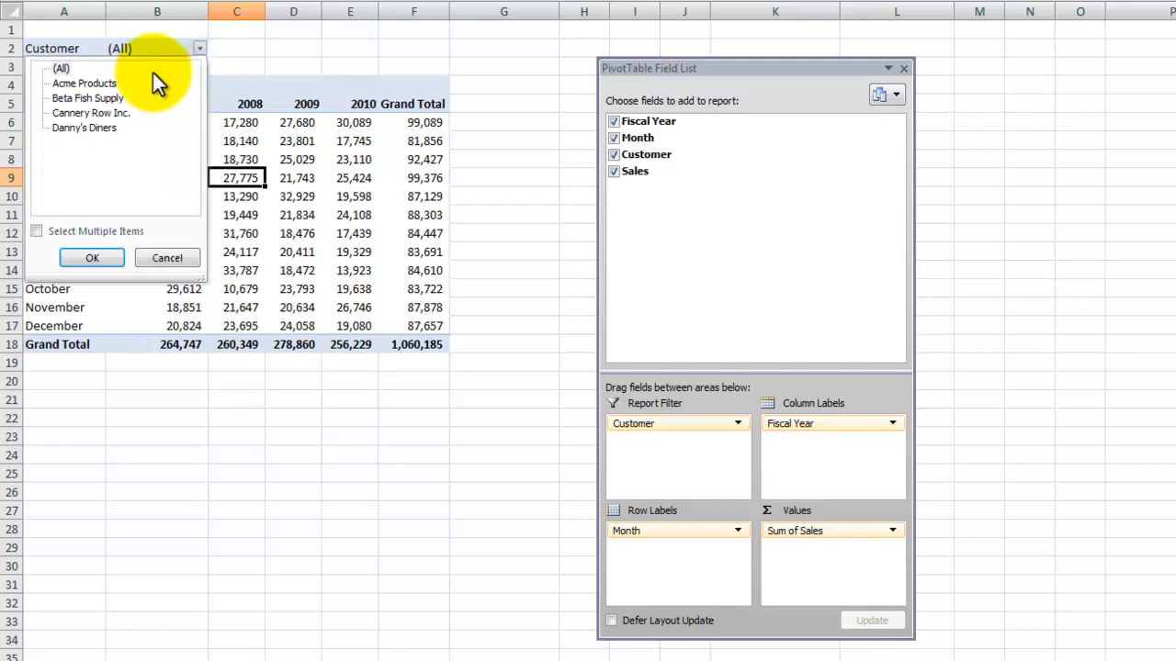
mouse_move(897, 65)
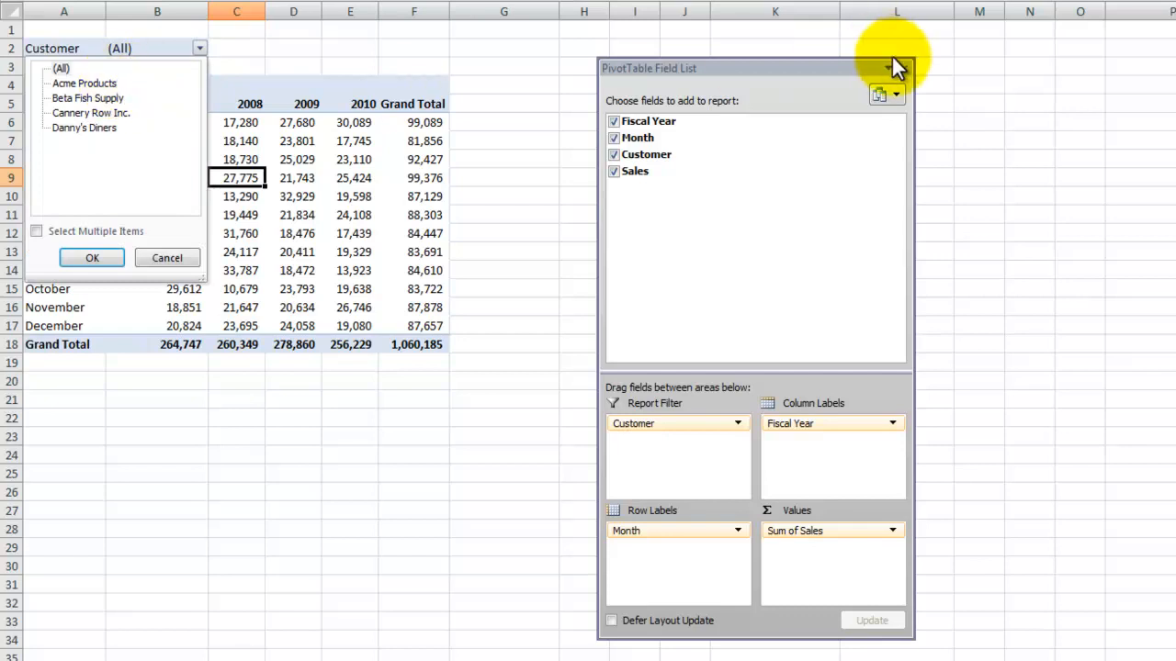
click(92, 257)
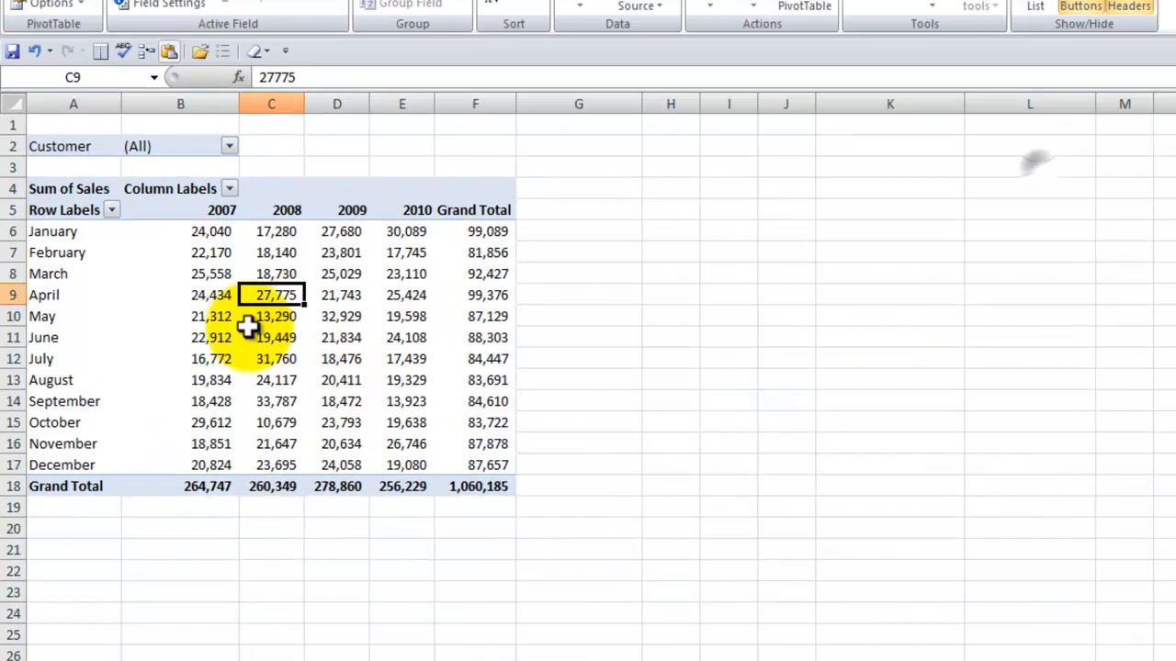
click(272, 338)
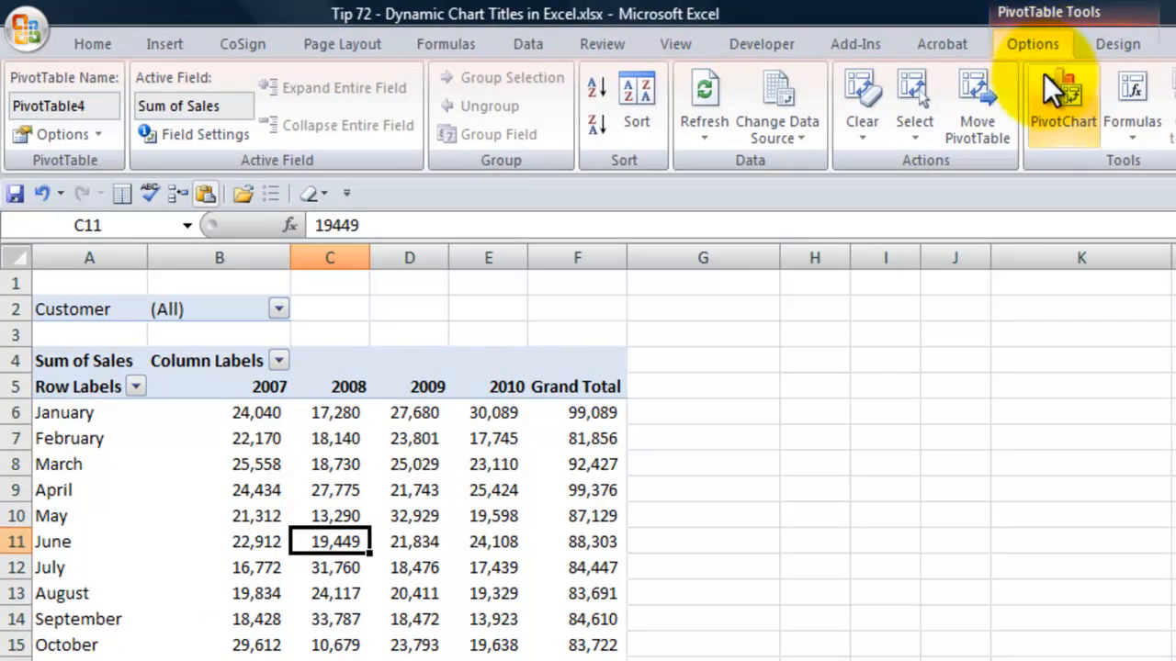
Step: Insert a clustered column pivot chart, close its filter pane and widen it to the right
click(1061, 101)
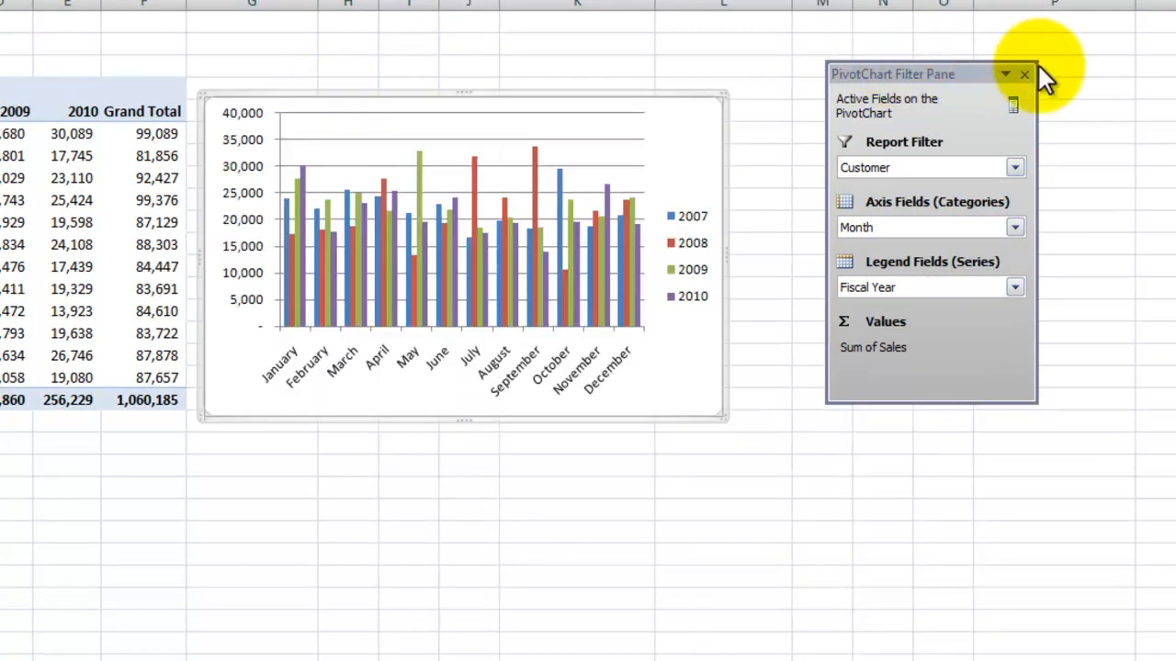
click(1025, 74)
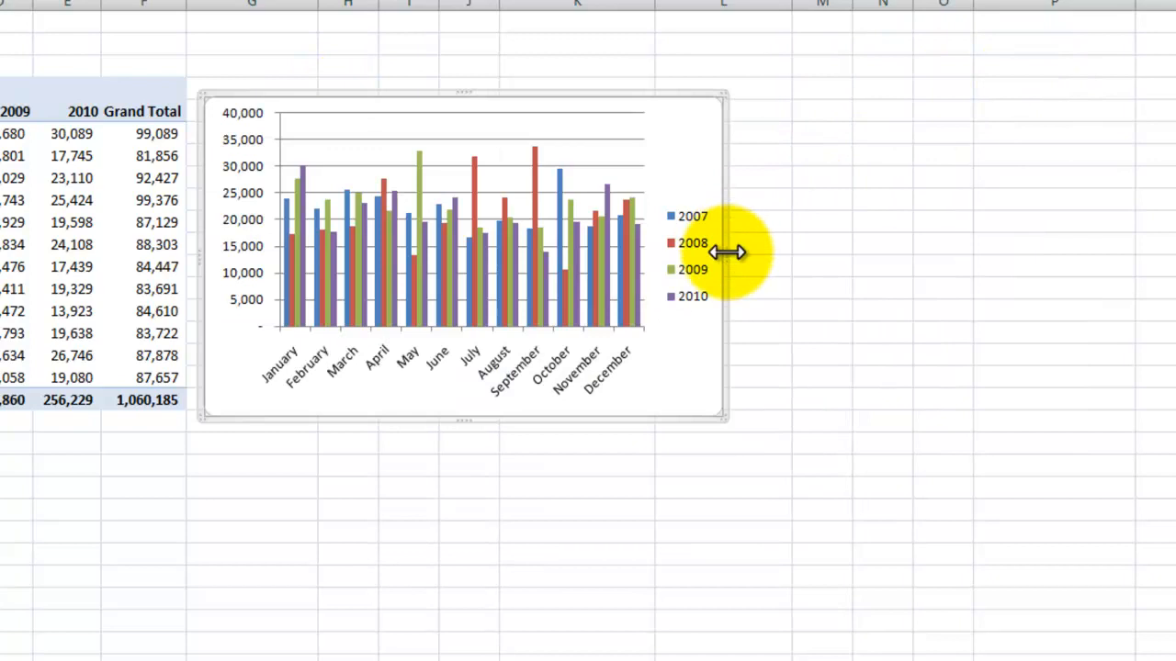
drag(726, 254, 1038, 254)
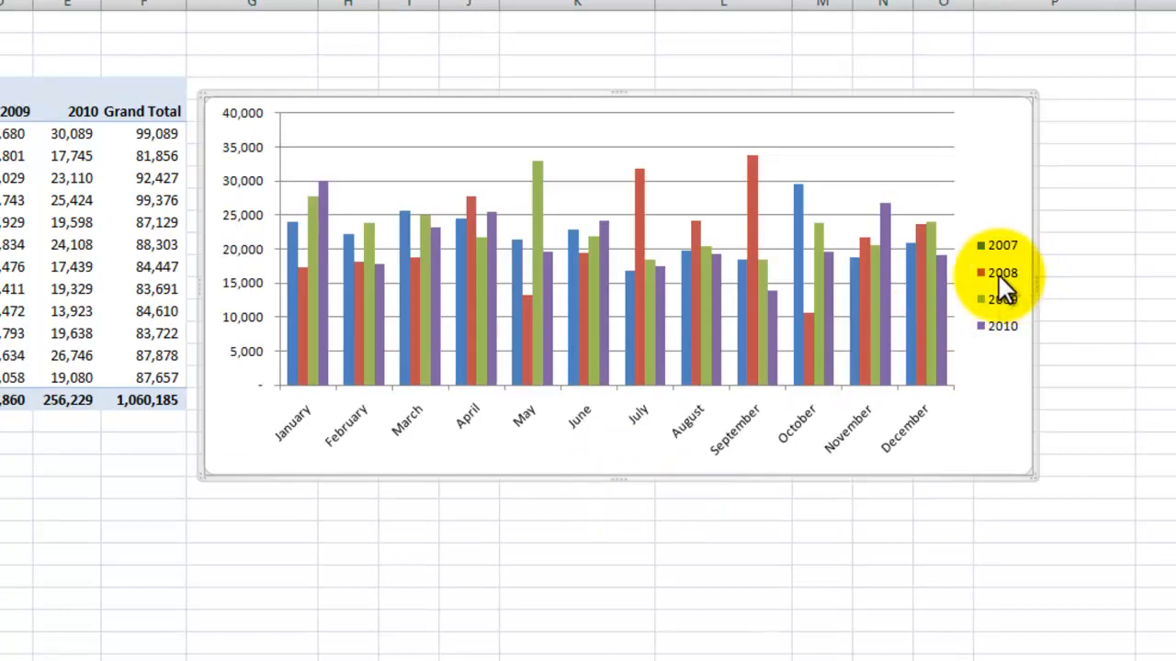
Step: Set the legend position to Bottom via Format Legend and select the plot area
right_click(1001, 275)
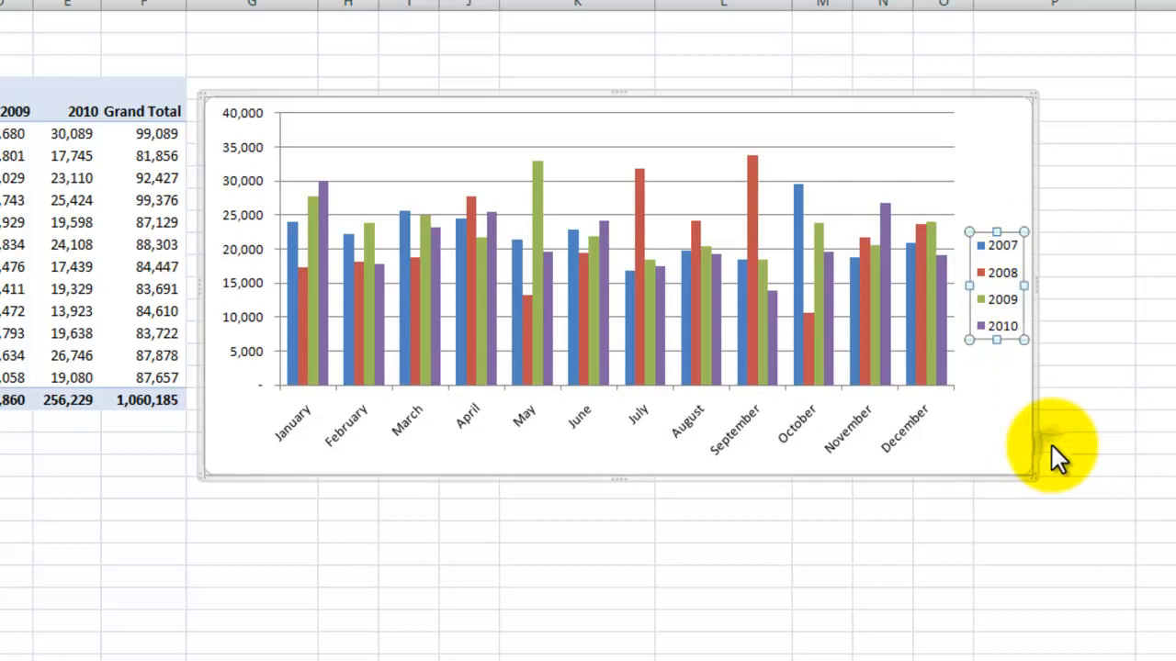
double_click(1001, 285)
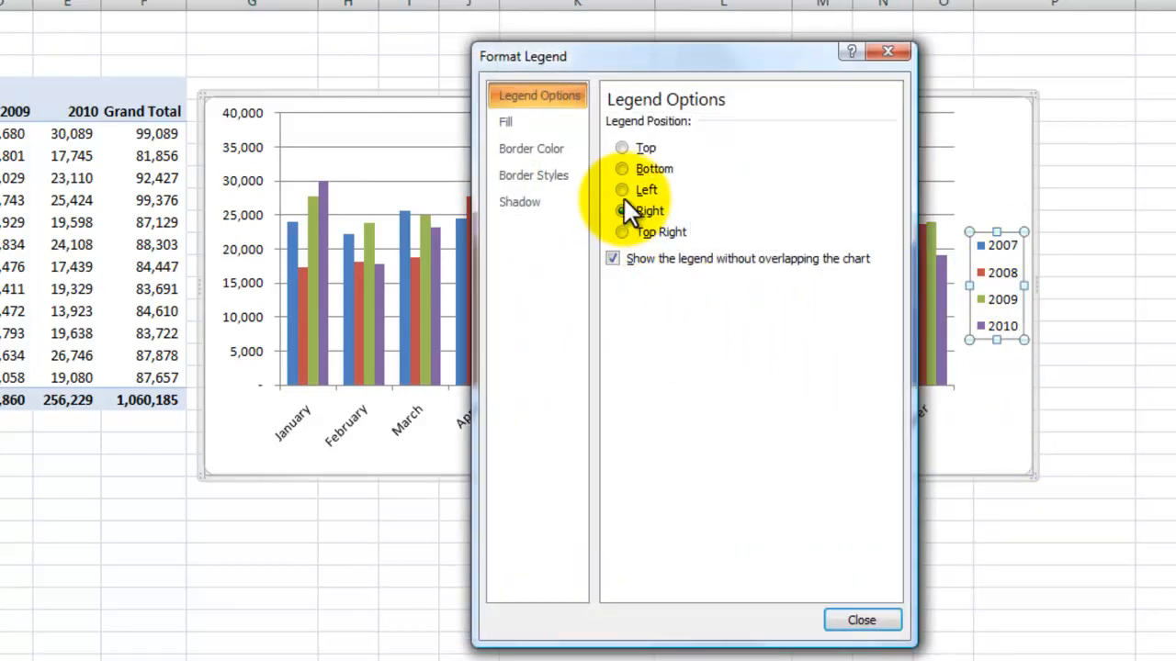
click(621, 169)
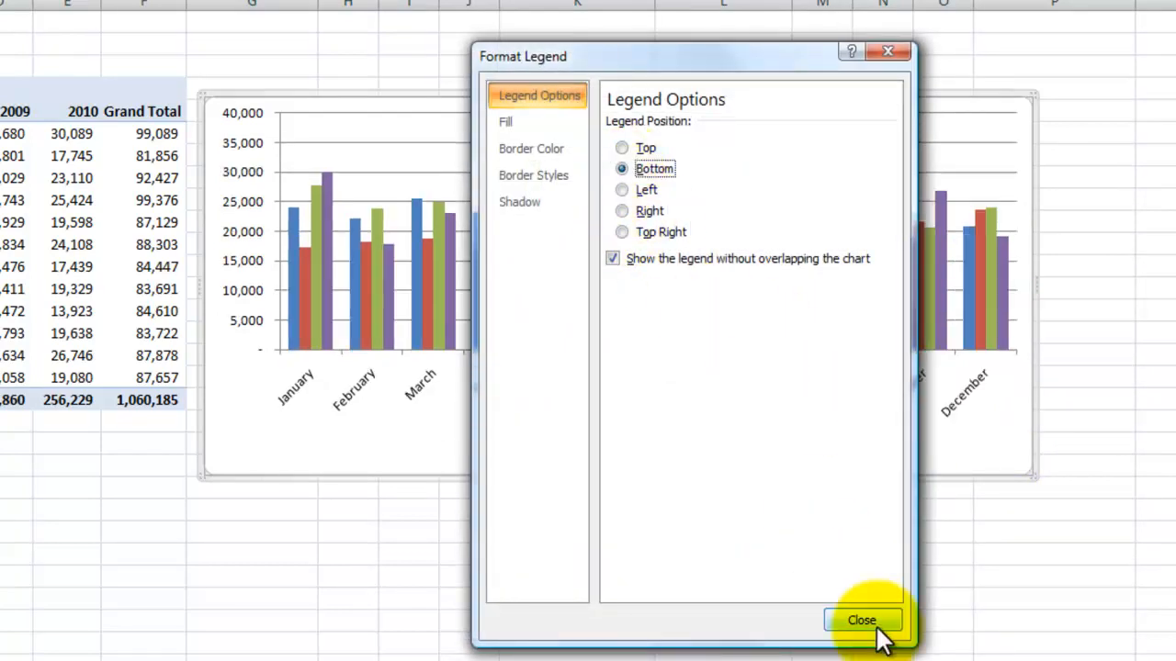
click(862, 621)
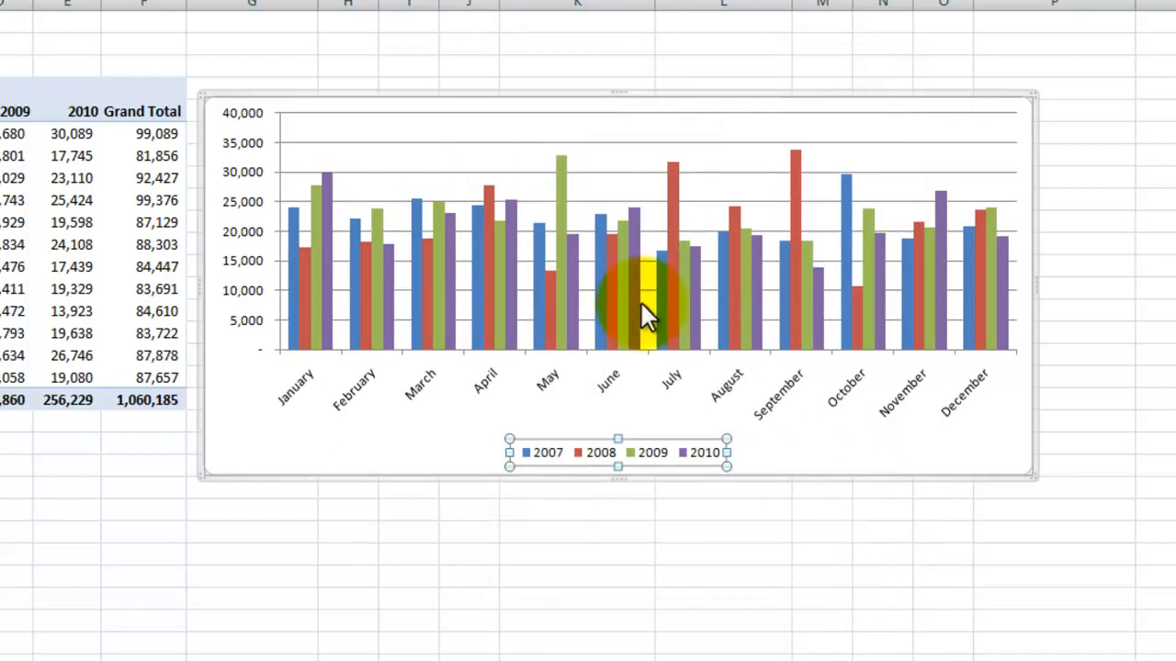
mouse_move(1029, 243)
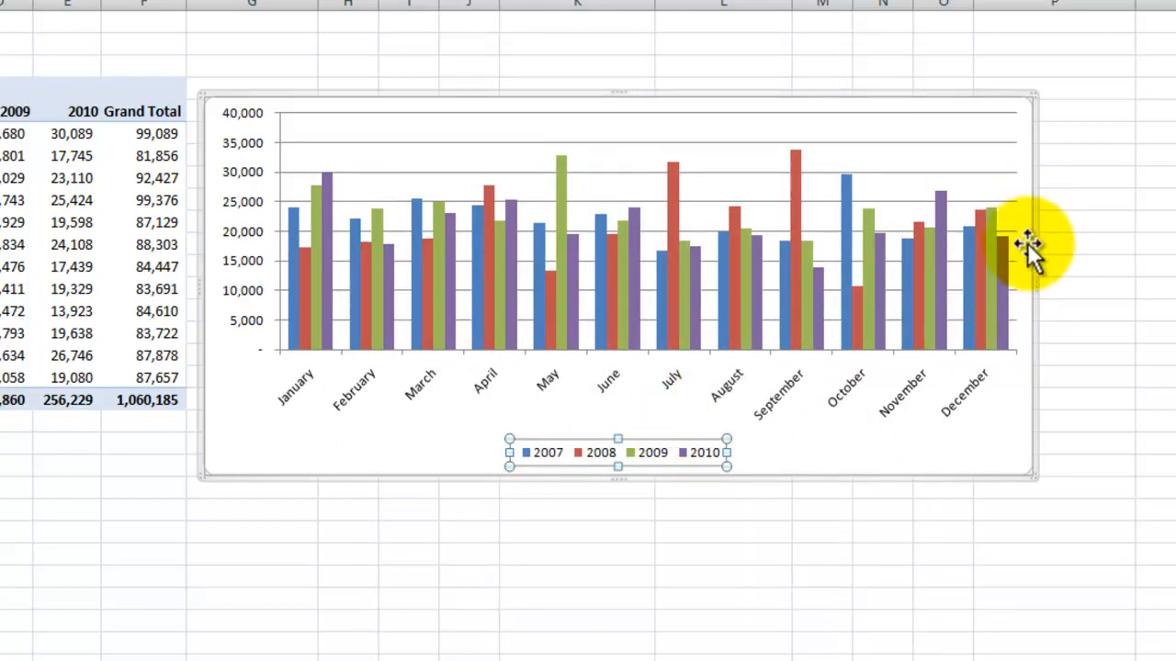
click(1001, 183)
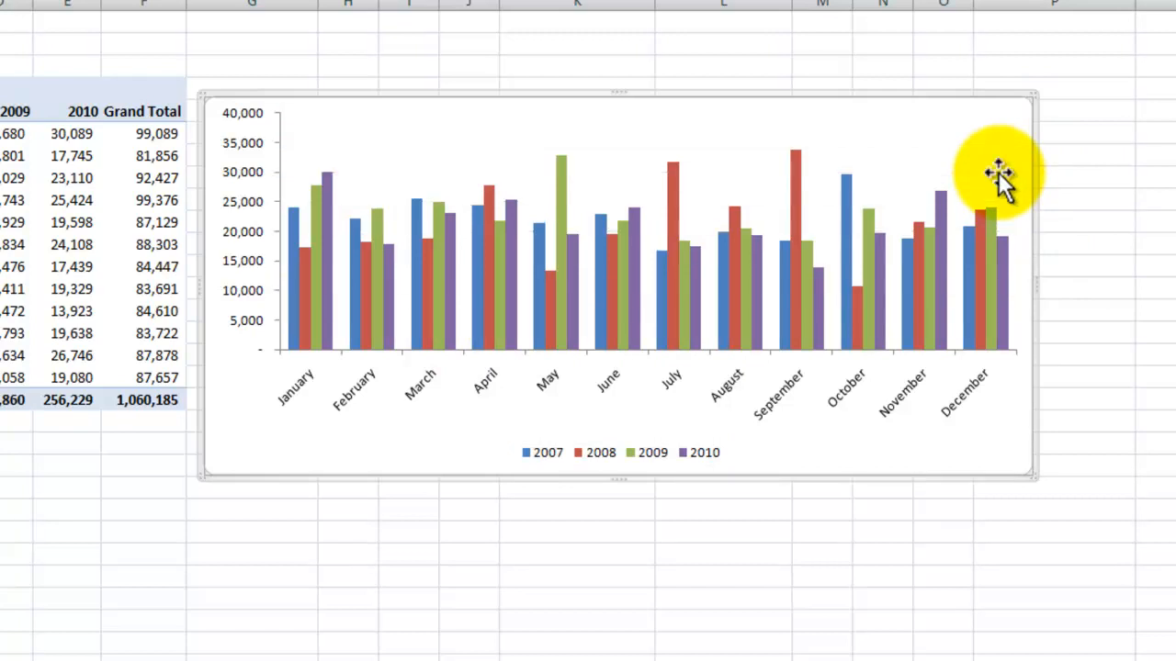
mouse_move(996, 174)
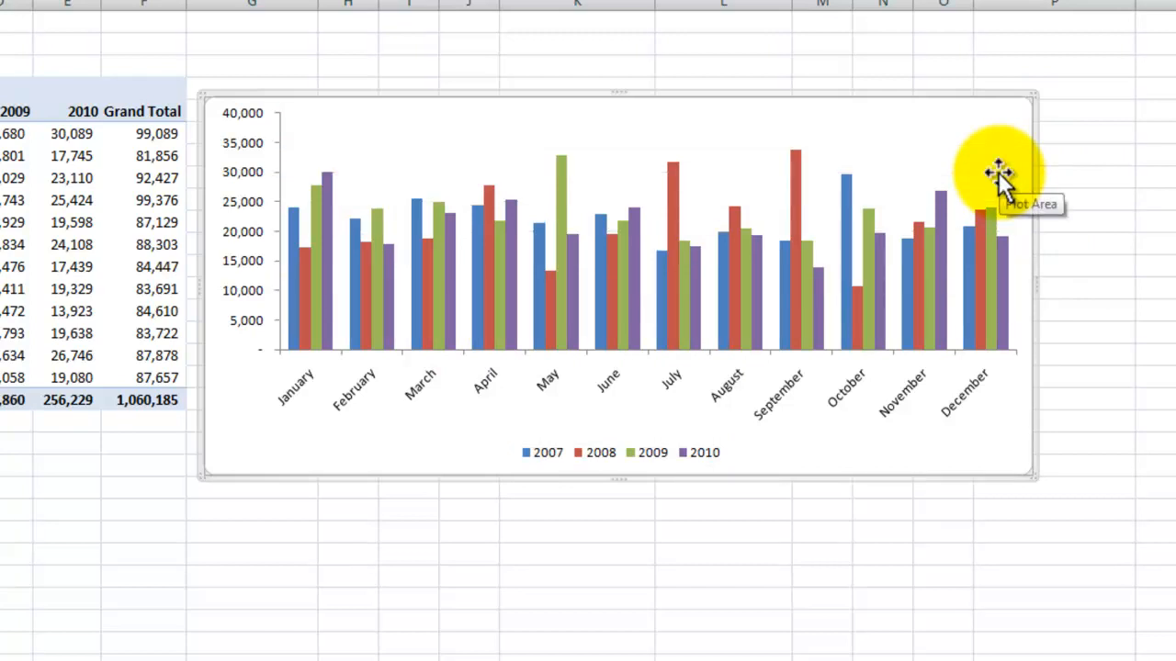
mouse_move(603, 113)
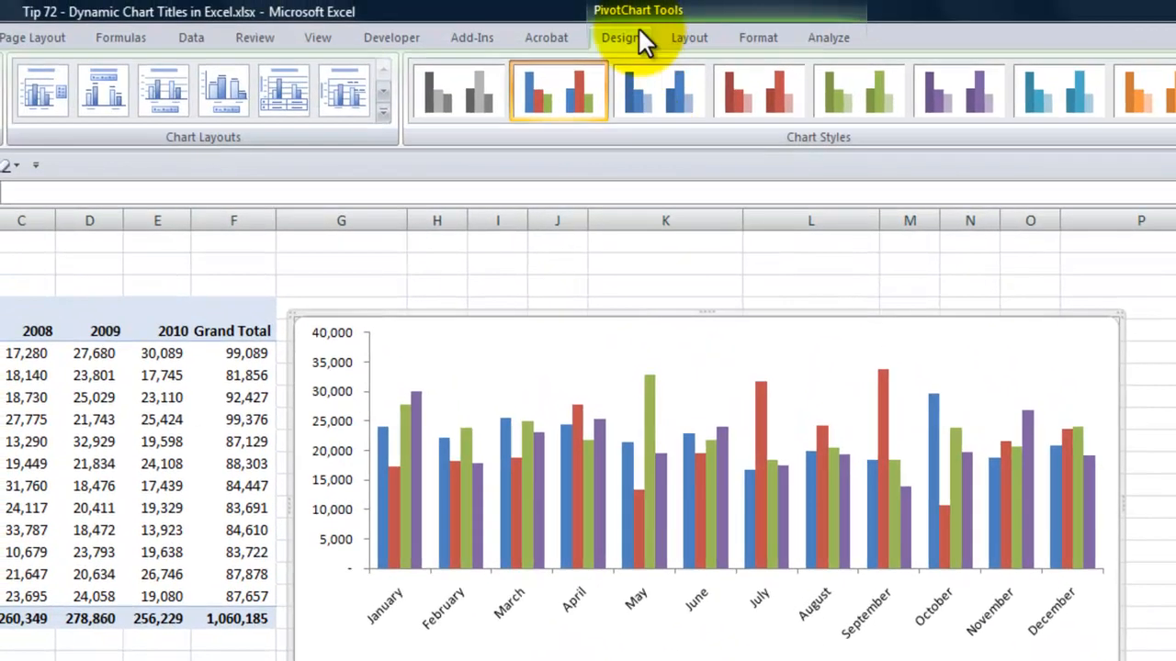
Step: Add a Chart Title above the chart from the Layout tab, leaving the placeholder text
click(687, 37)
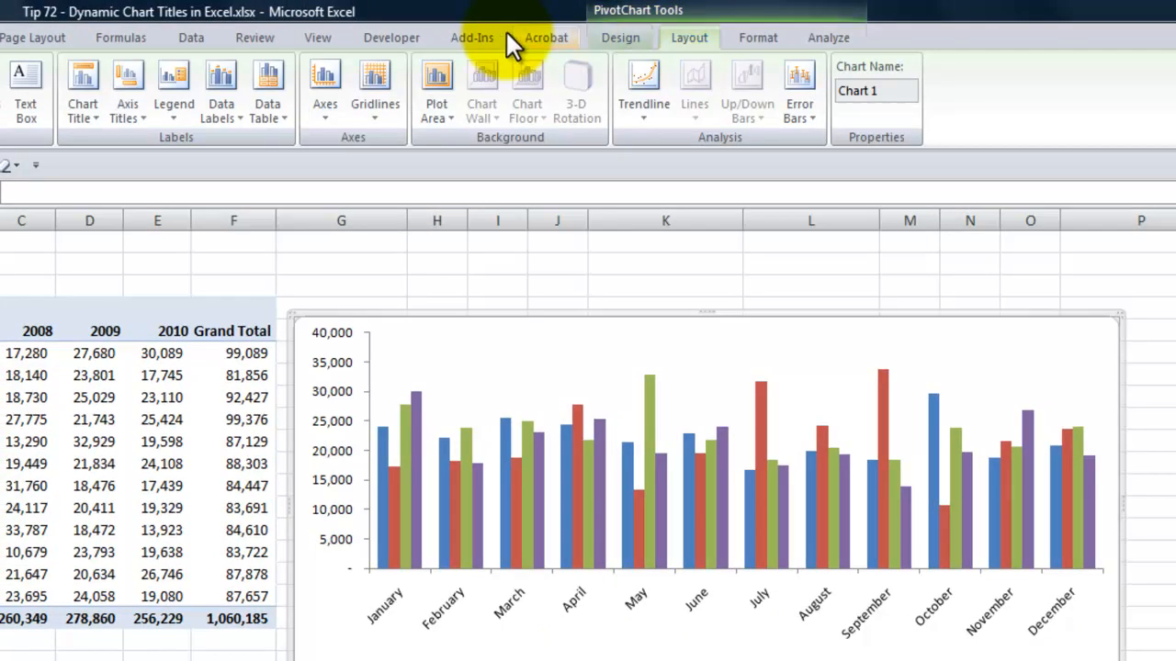
click(81, 88)
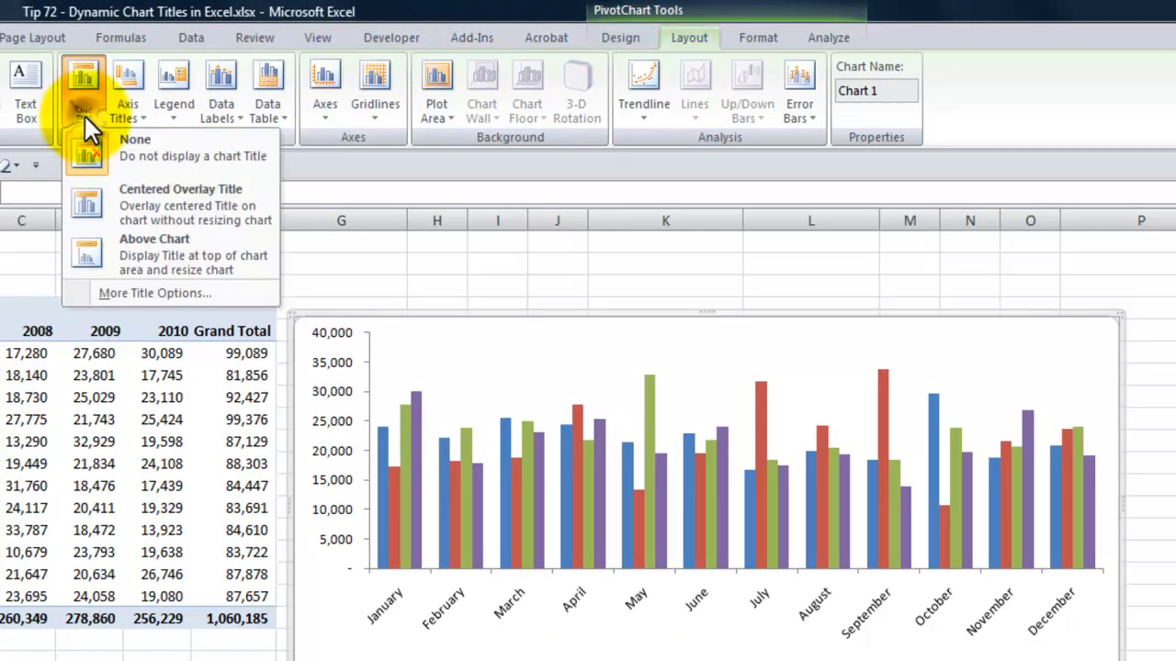
mouse_move(146, 257)
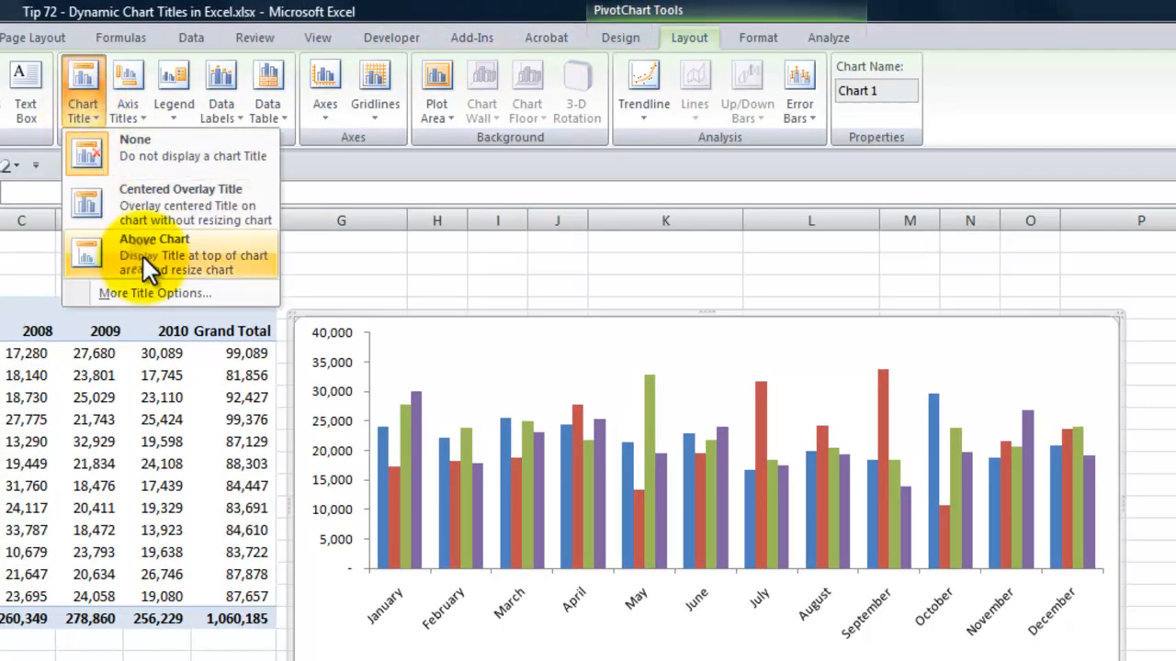
click(154, 254)
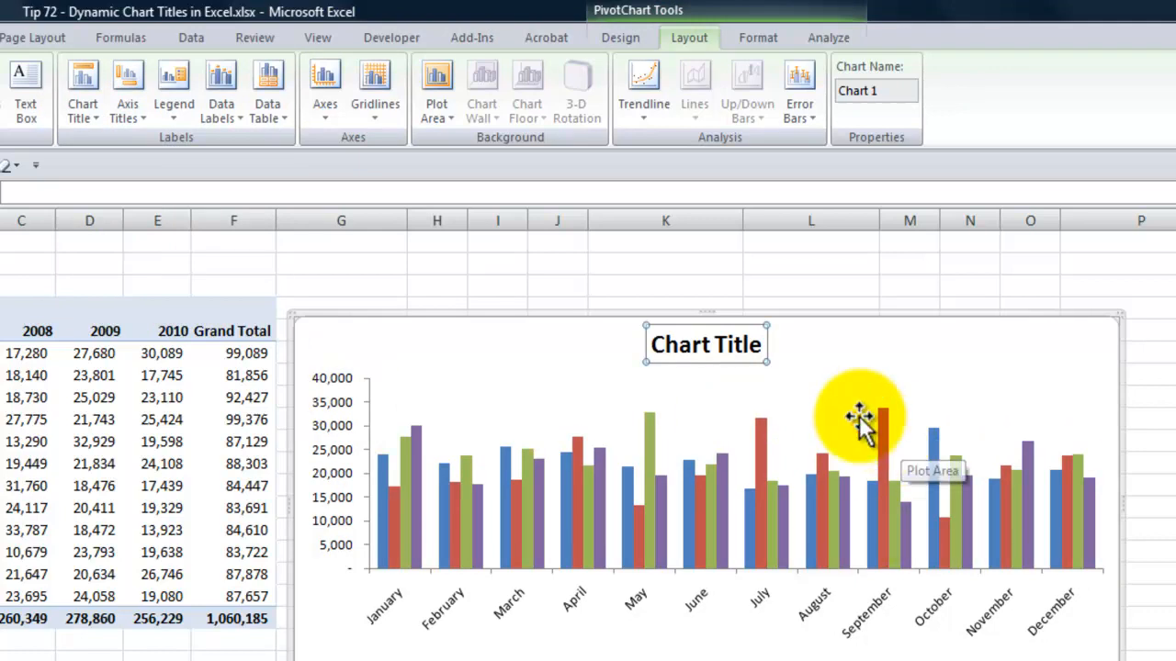
click(705, 346)
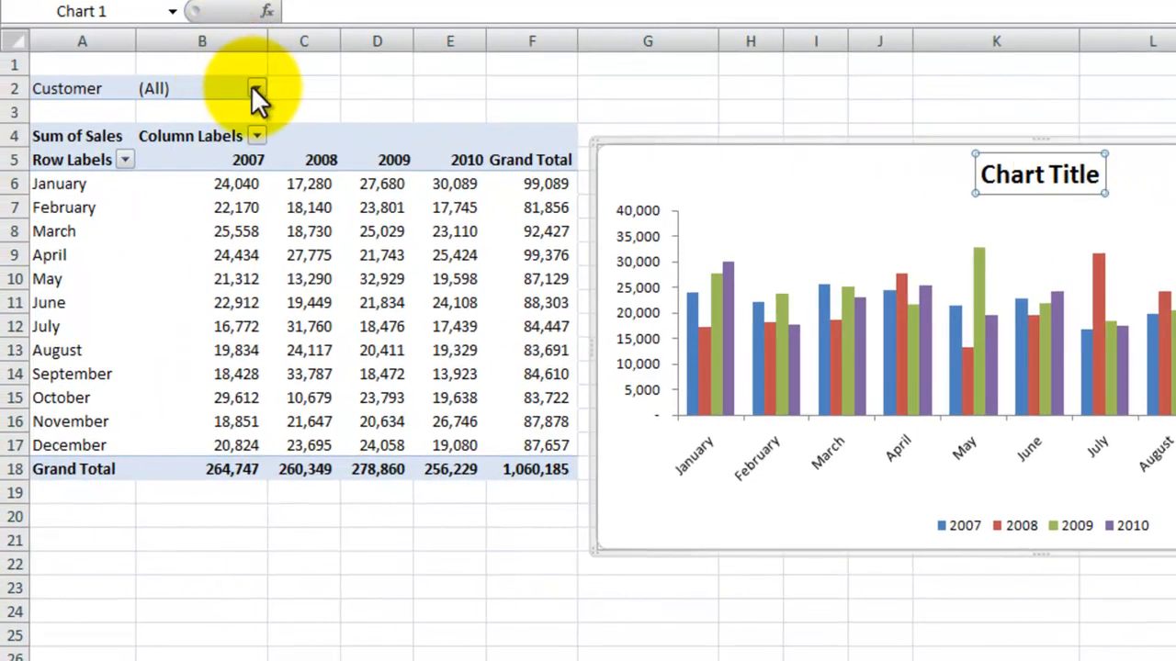
Step: Set the Customer report filter to Acme Products only
click(257, 88)
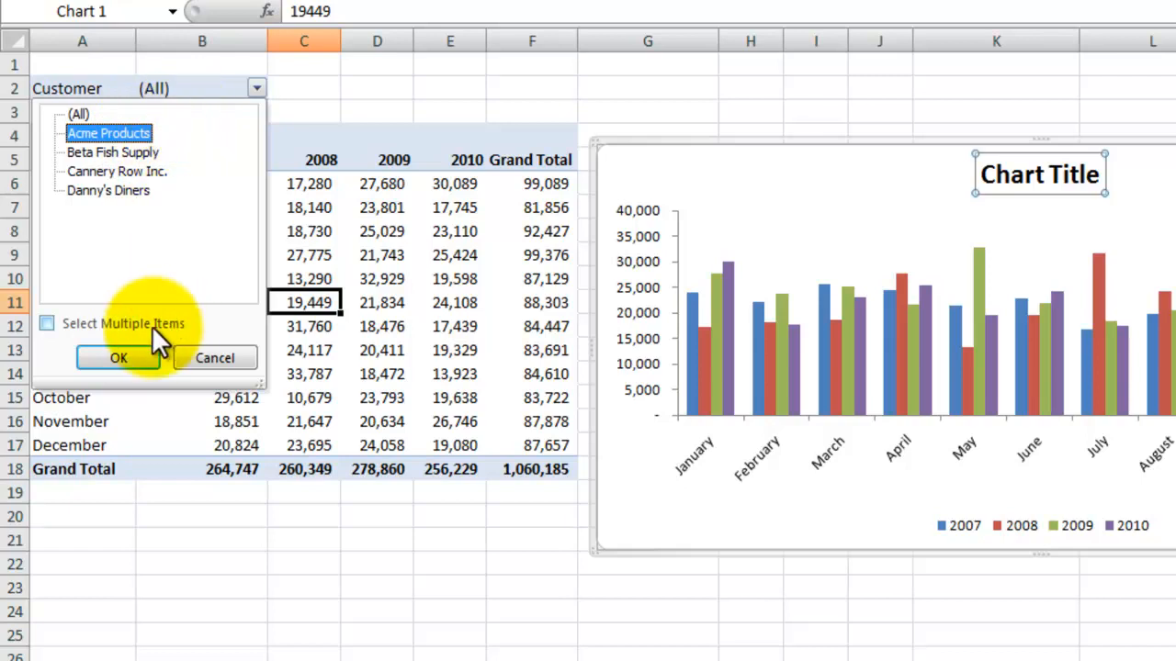
click(117, 356)
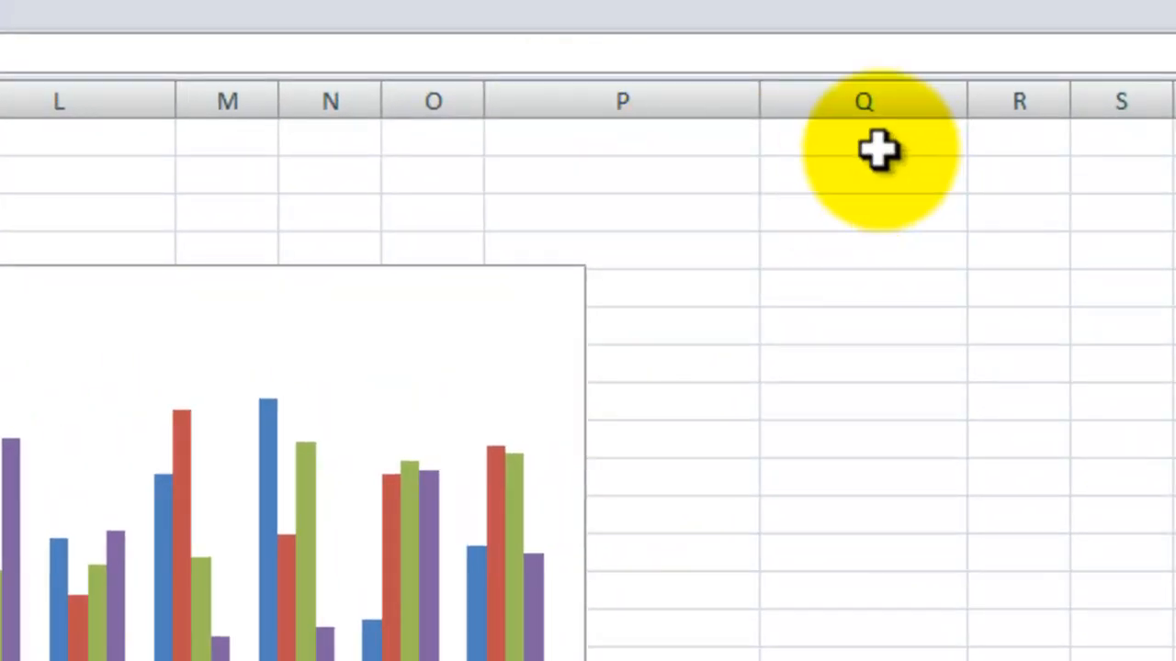
Step: Enter ="Sales by "&B2 in cell Q1 so it reads Sales by Acme Products
click(861, 147)
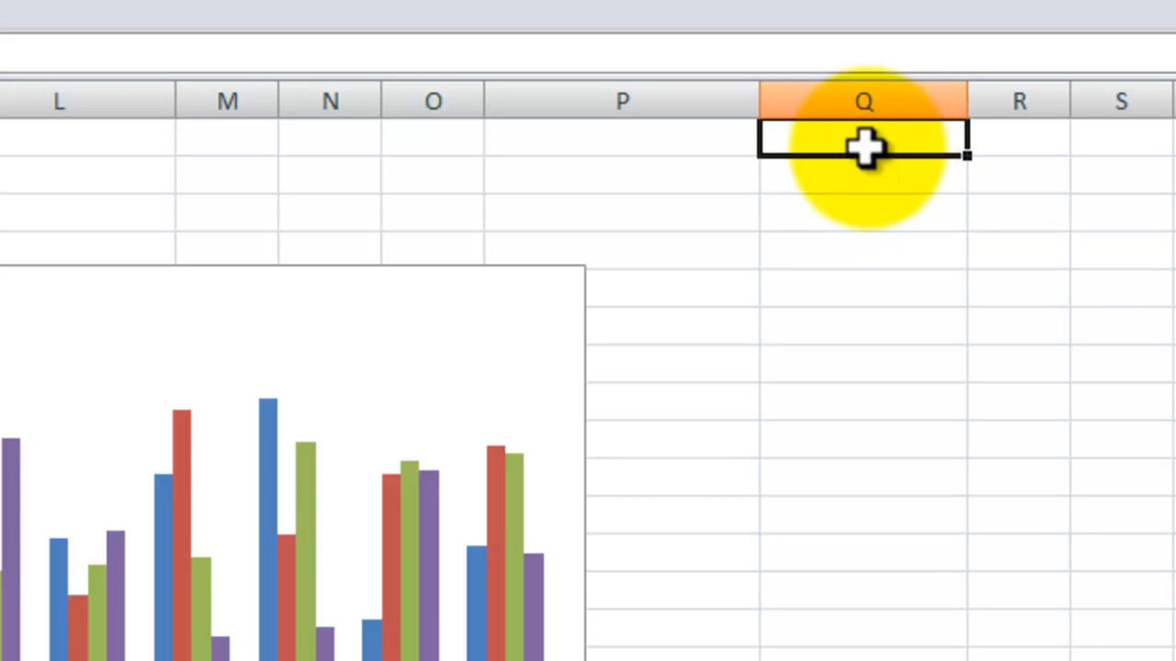
text(=)
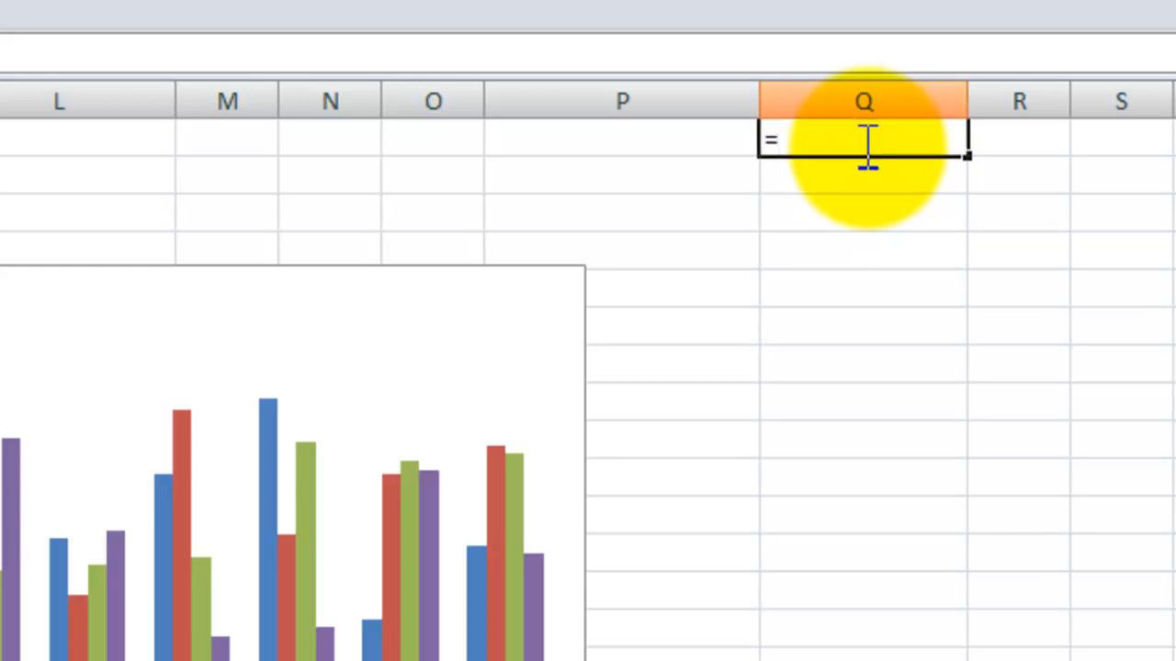
text(")
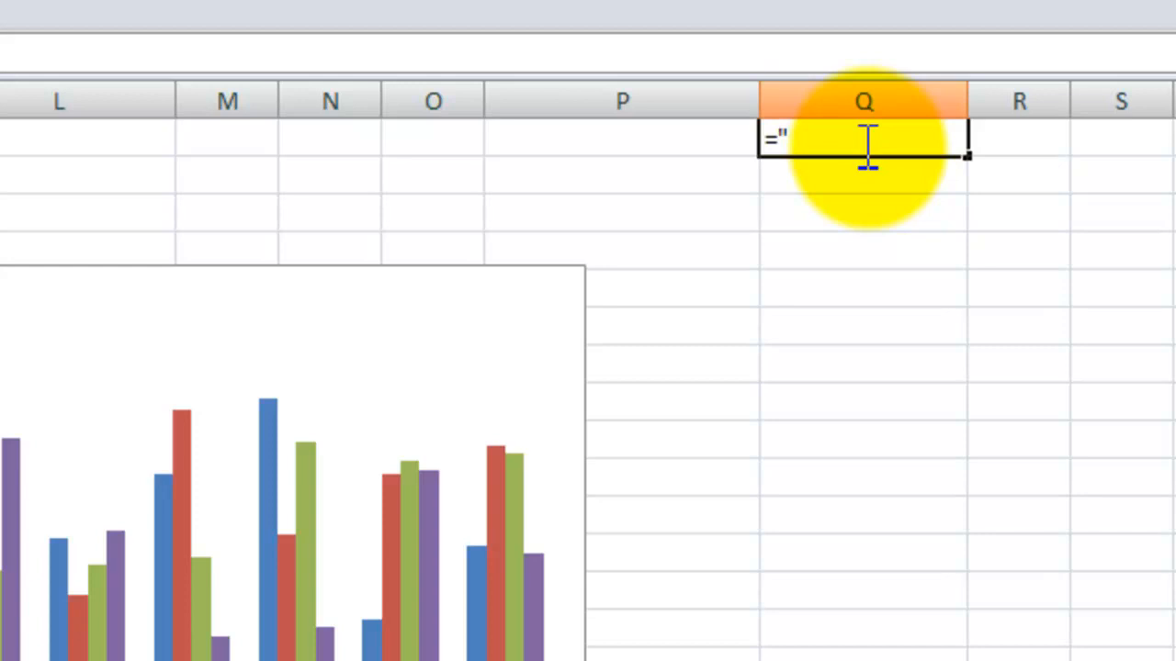
text(Sales)
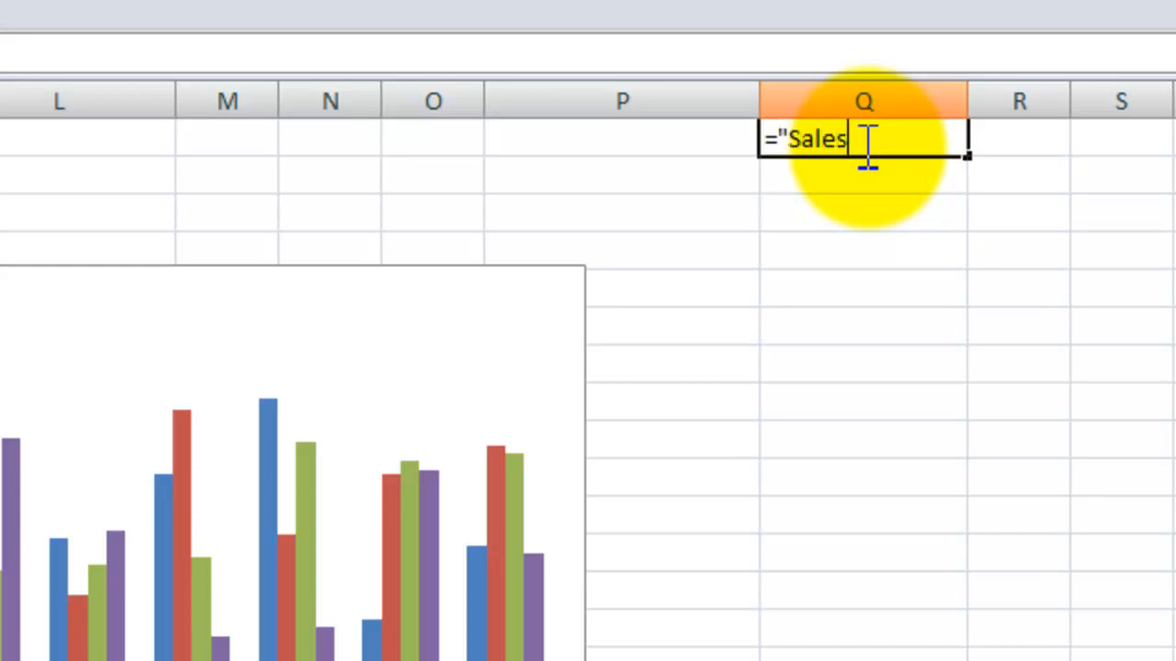
text(by)
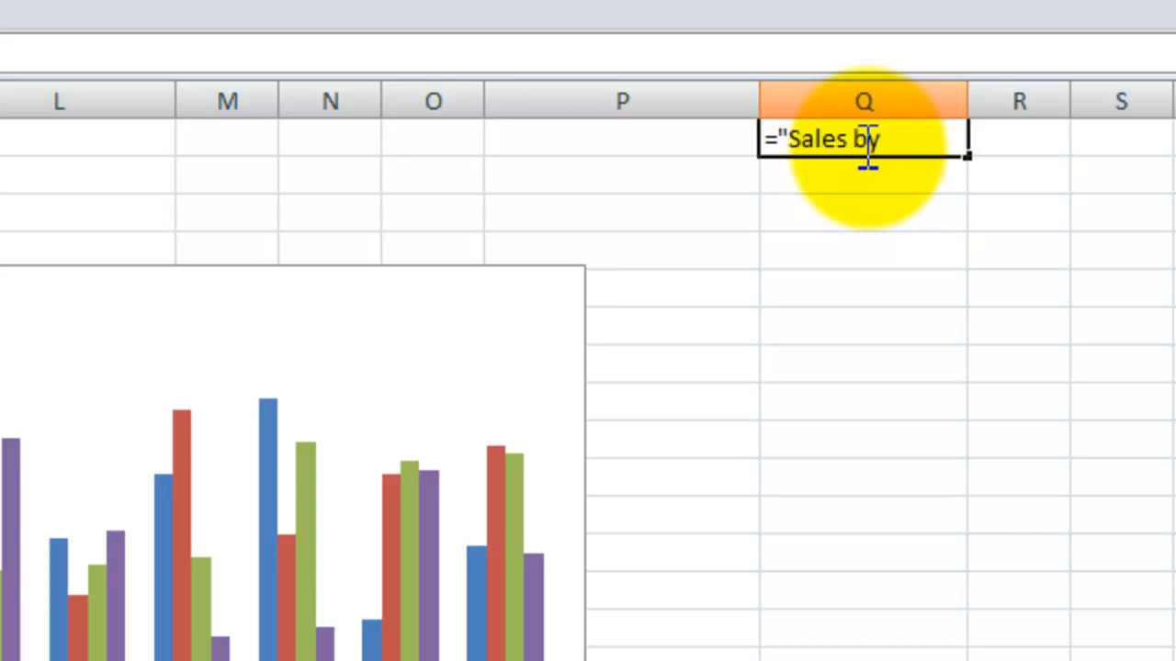
text(")
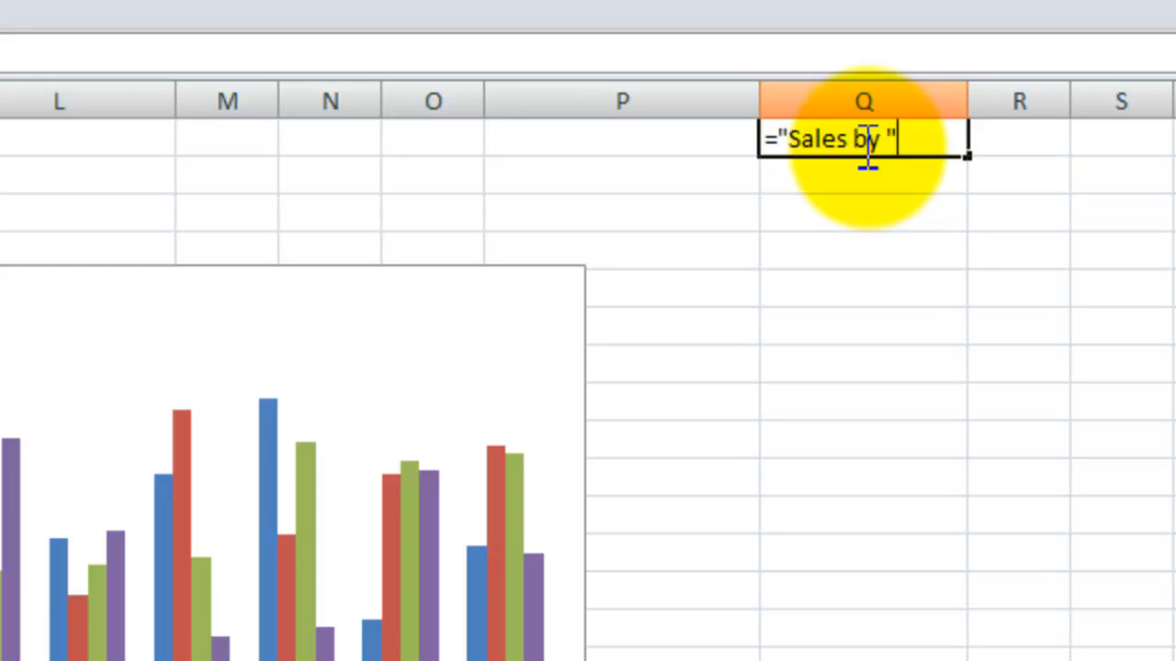
text(&)
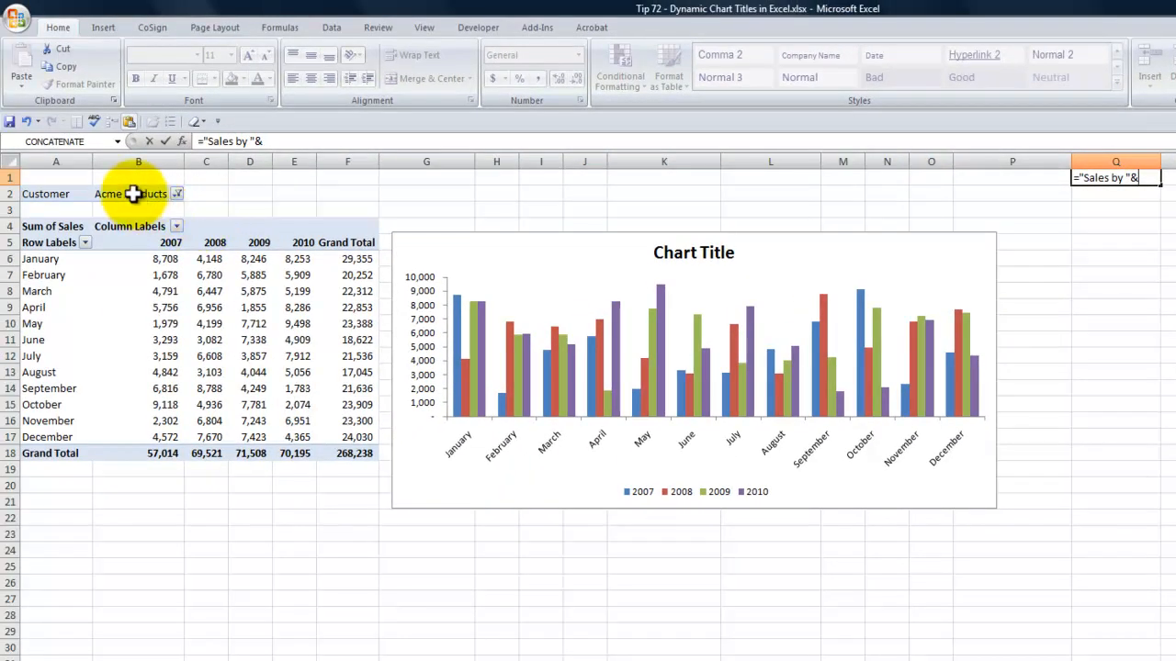
click(138, 193)
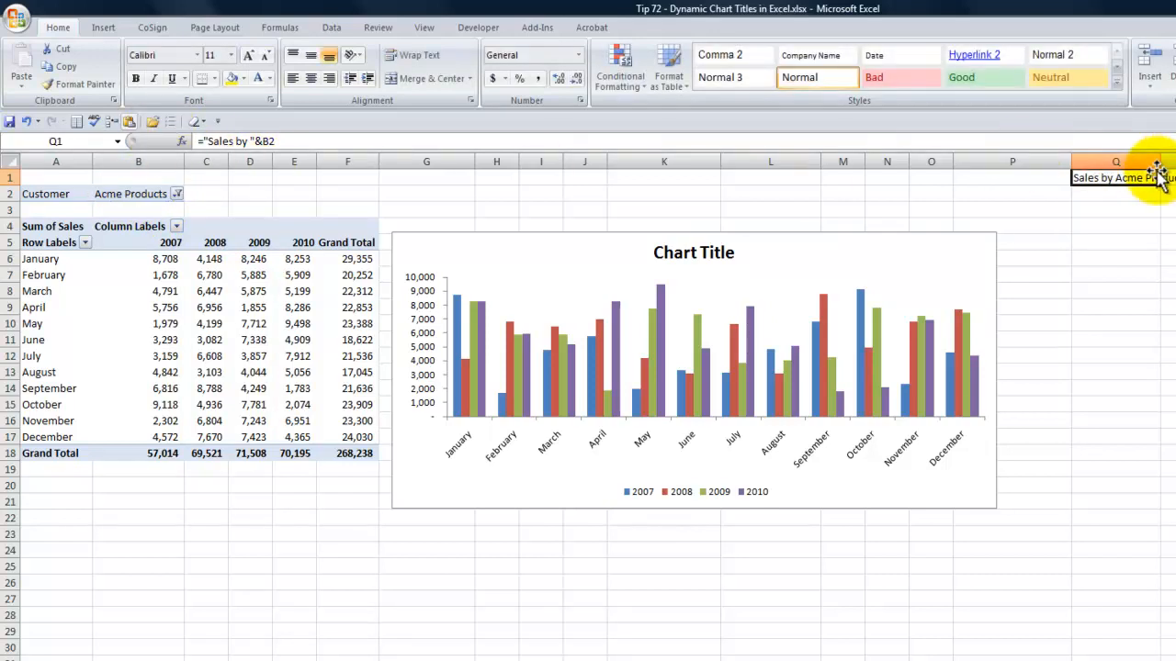
click(695, 254)
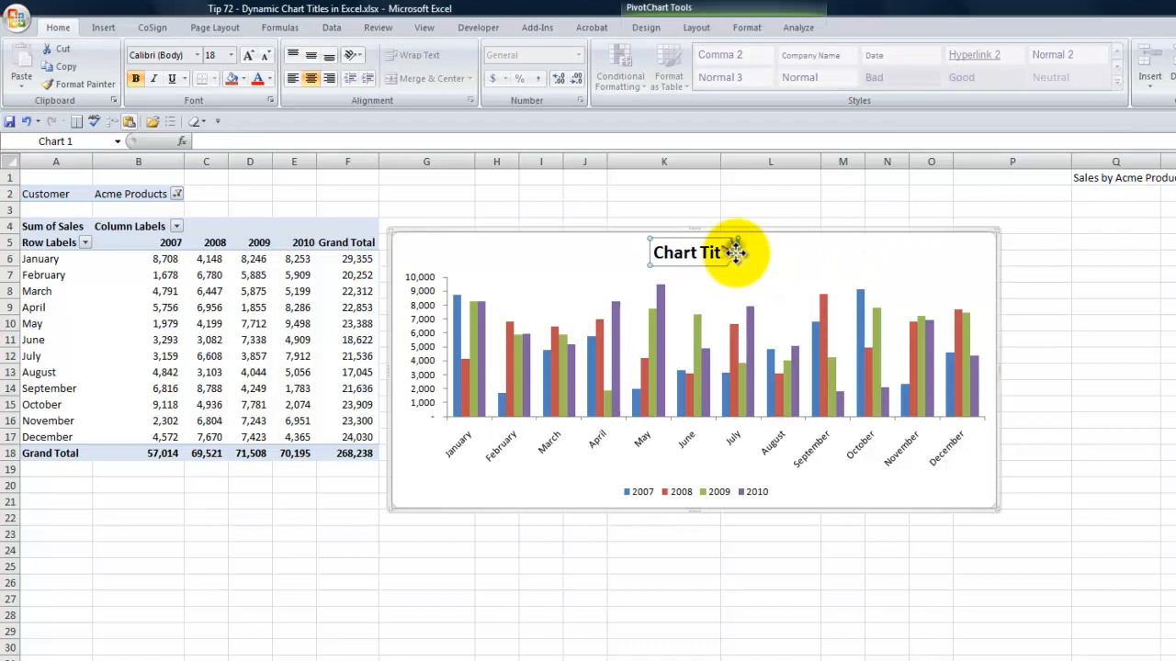
mouse_move(731, 253)
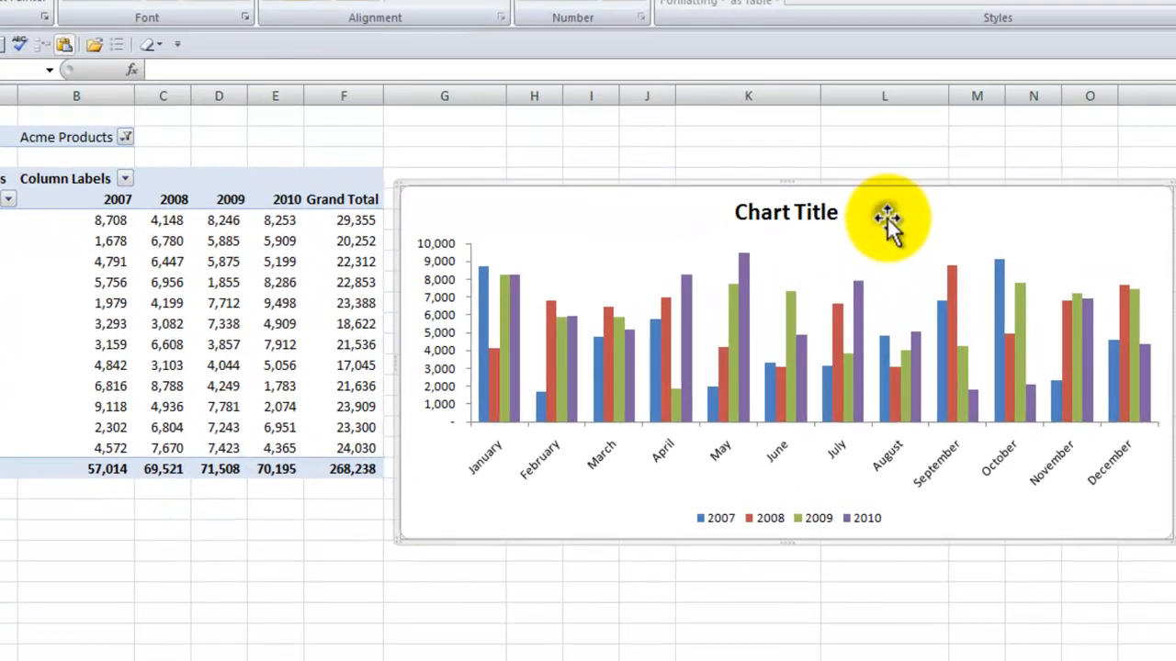
Step: Link the selected chart title to =Q1 so it reads Sales by Acme Products
click(786, 213)
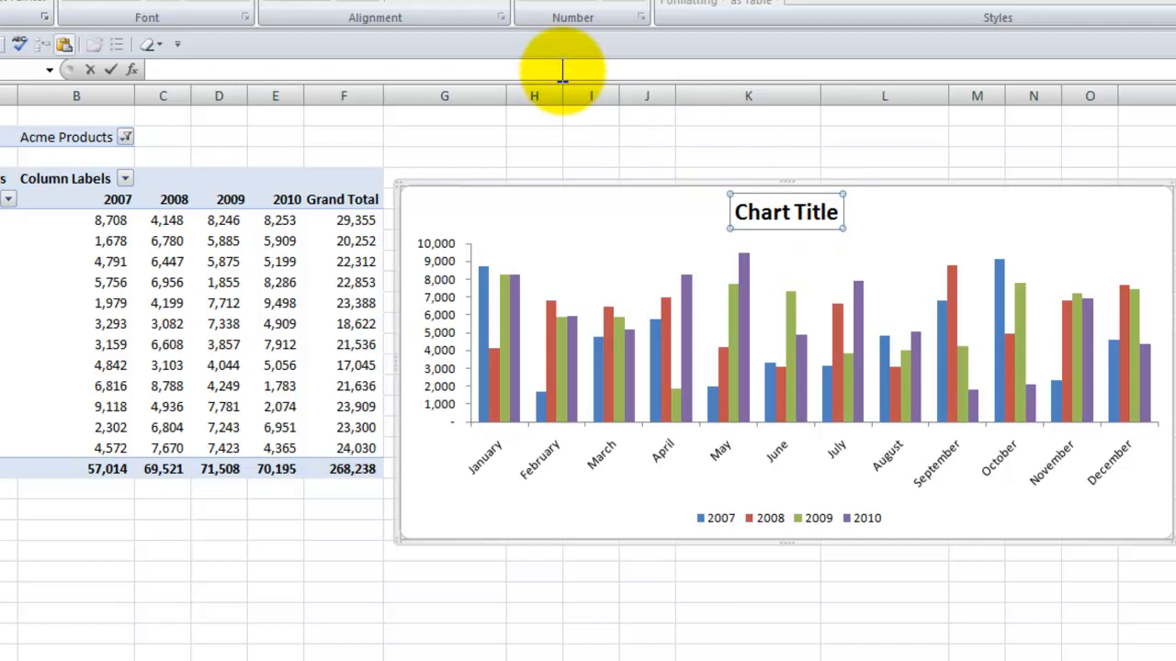
click(1047, 167)
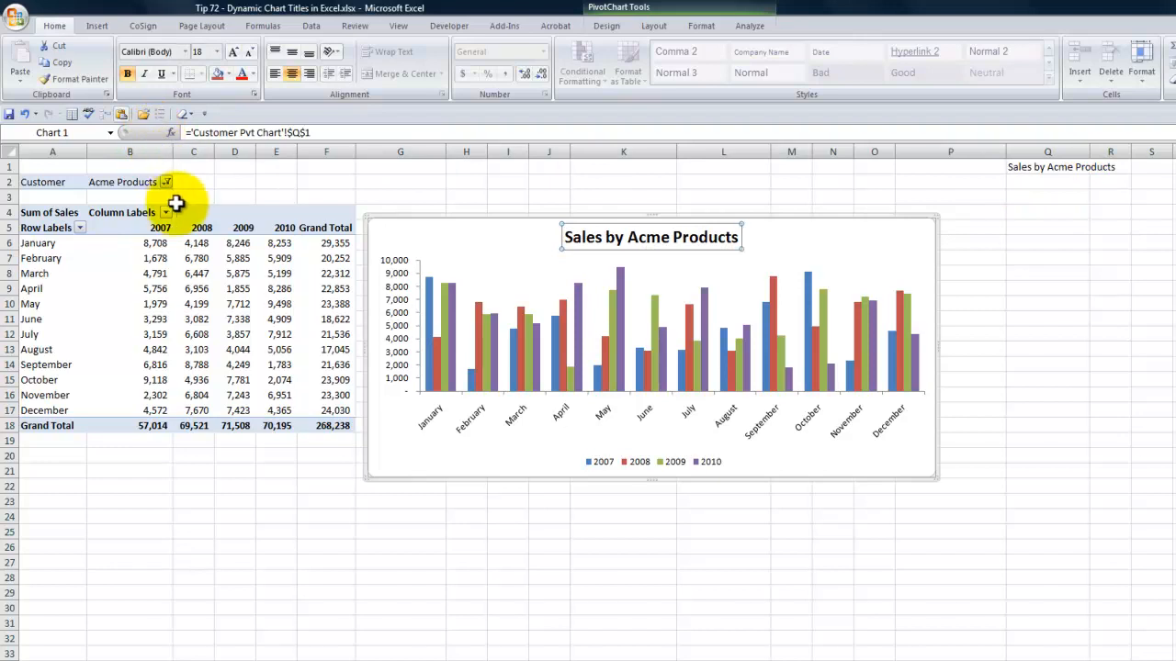
Step: Filter the report to Cannery Row Inc.; the title updates to Sales by Cannery Row Inc
click(165, 182)
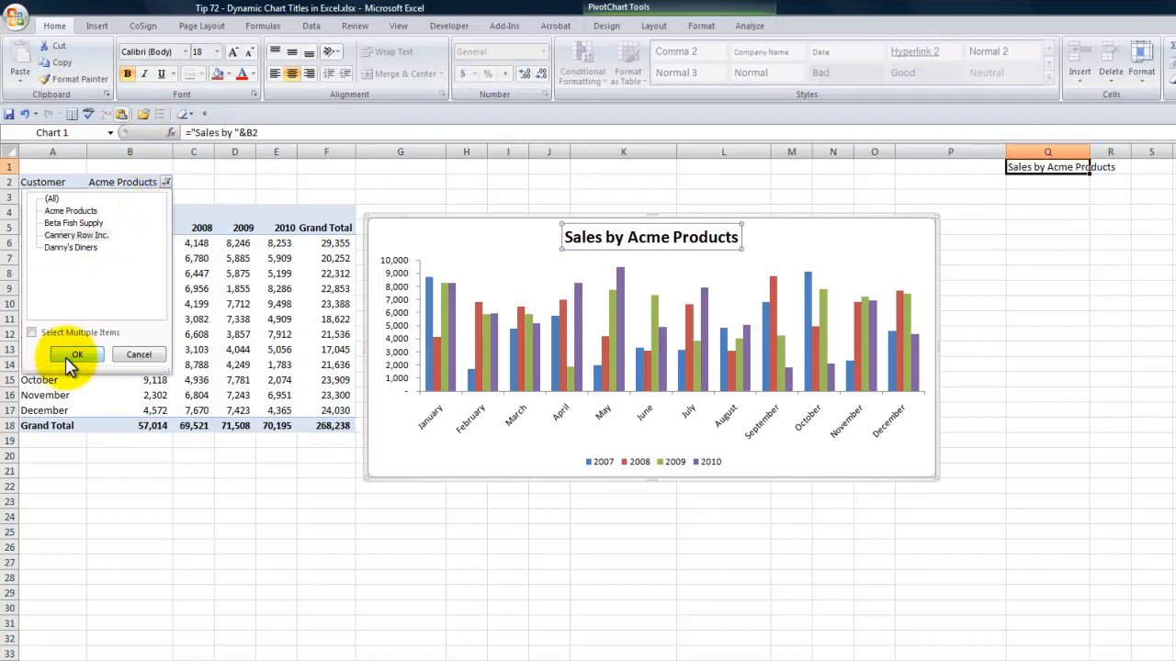
click(77, 354)
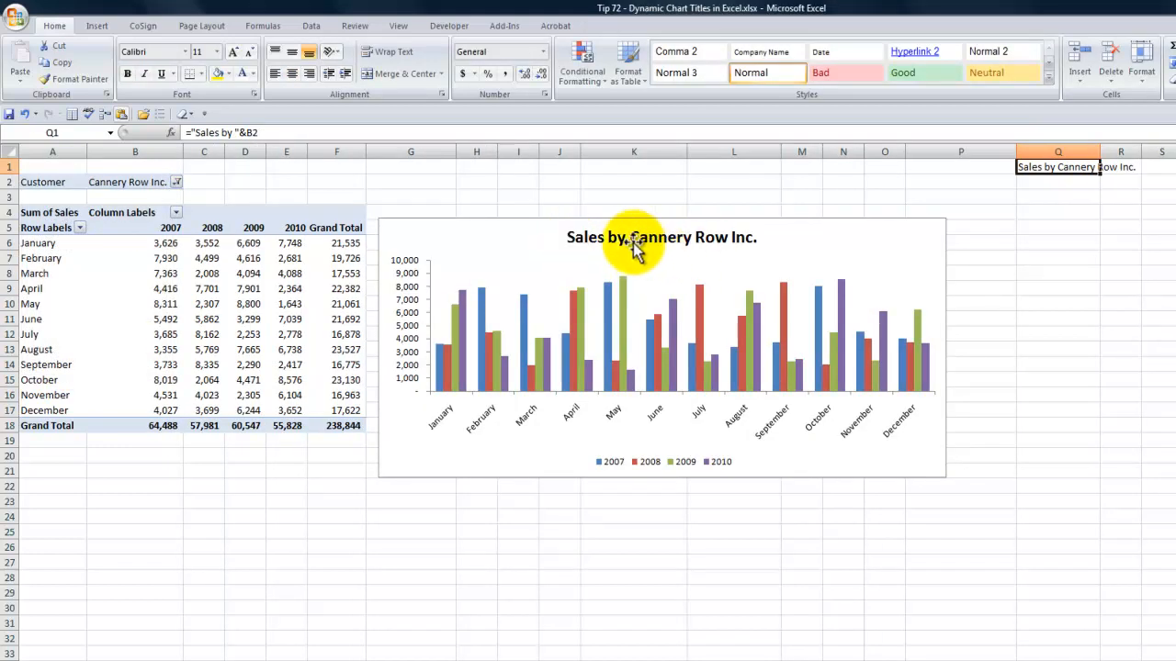
mouse_move(1032, 167)
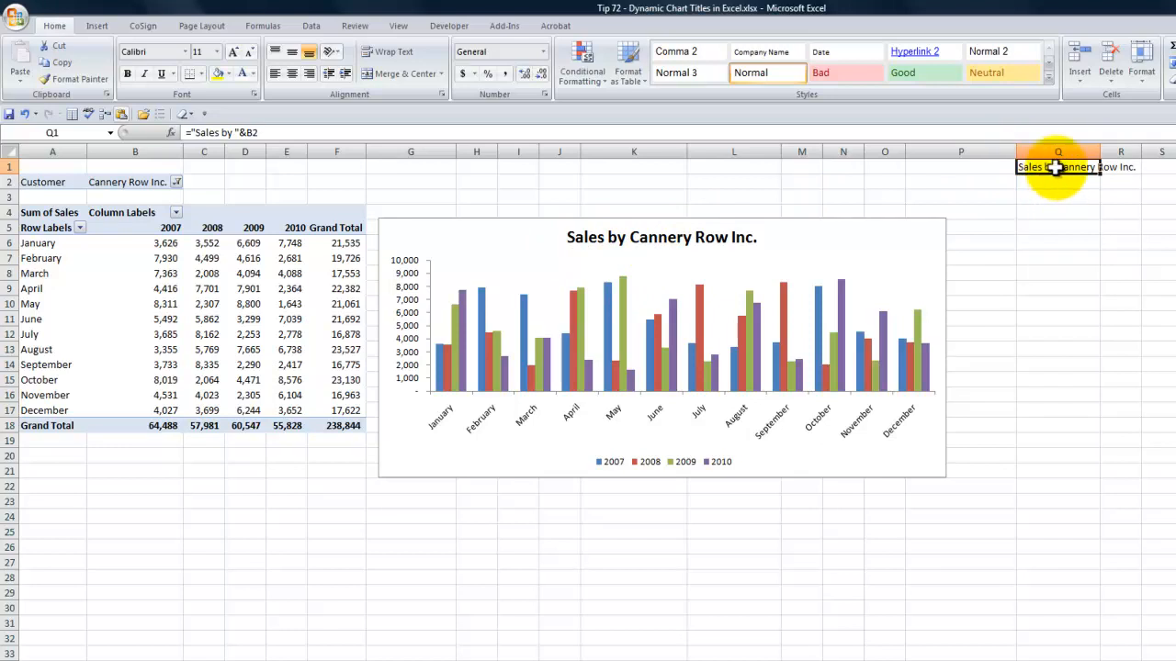
mouse_move(510, 147)
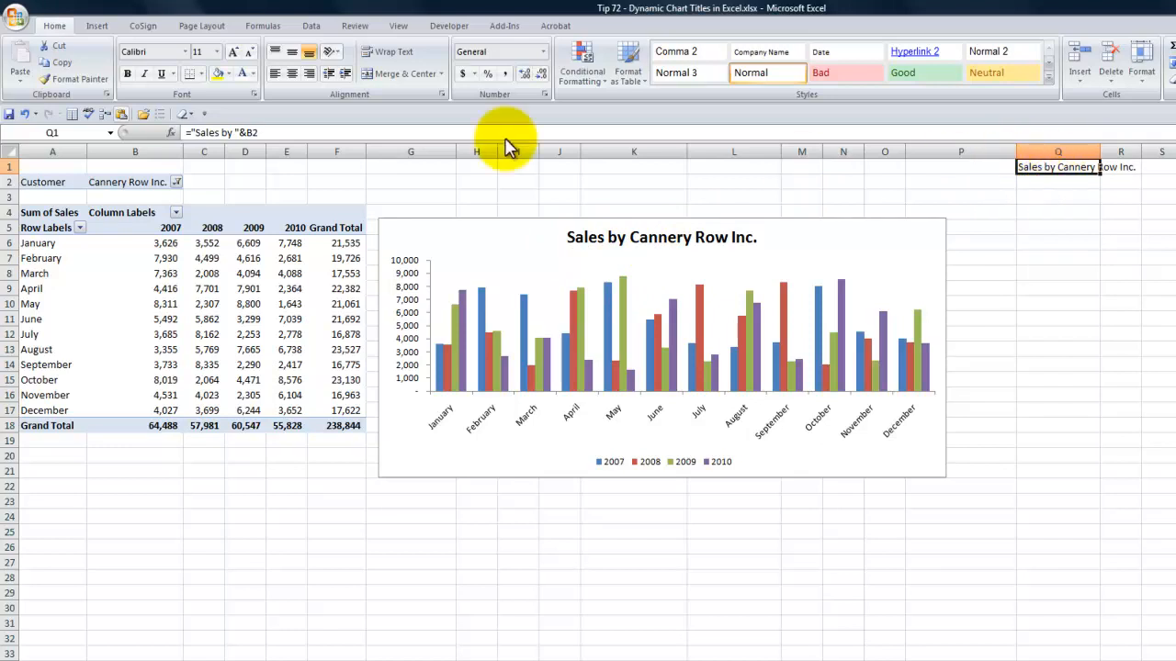
Step: Set Q1's font colour to white so the helper text is hidden
click(242, 75)
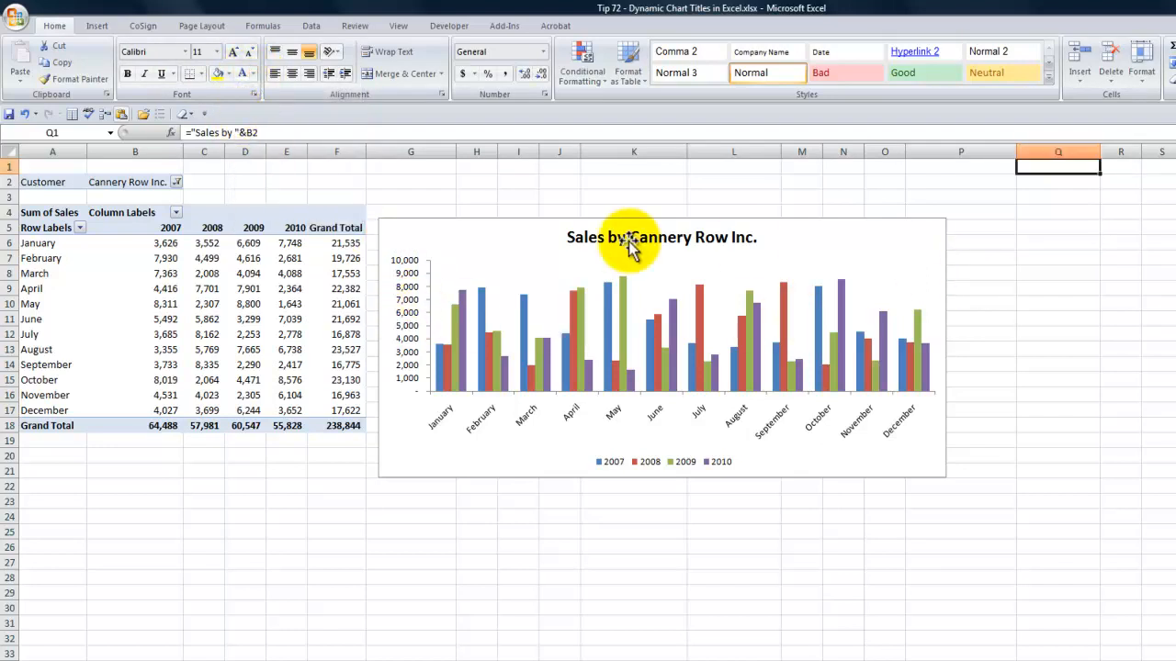
click(177, 182)
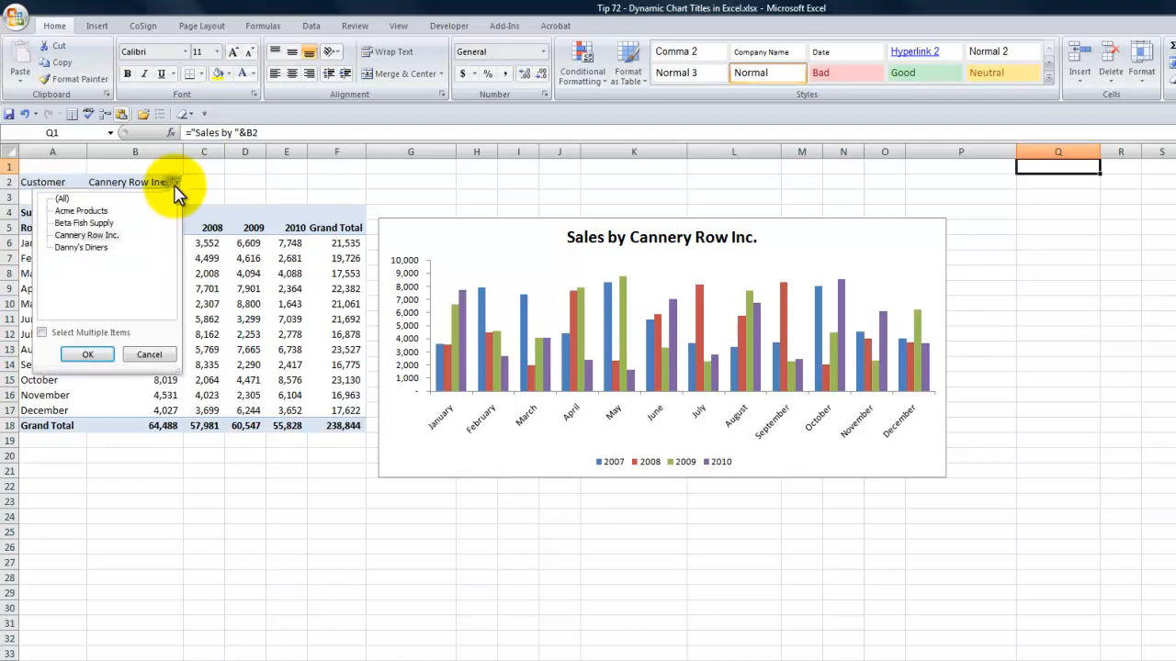